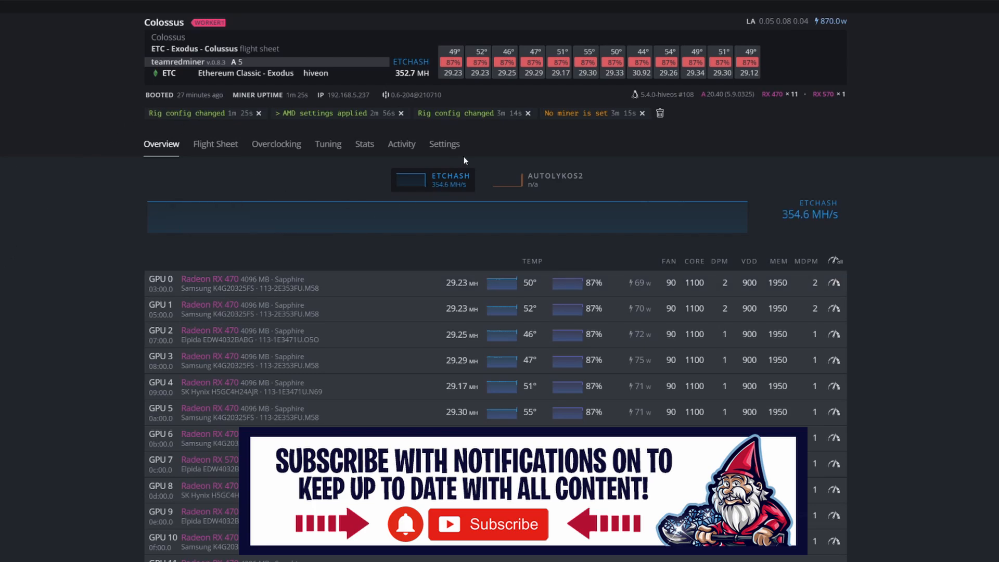
Step: Confirm the account-wide Overclocking Templates are empty, then return to the farm's Workers list
left_click(443, 143)
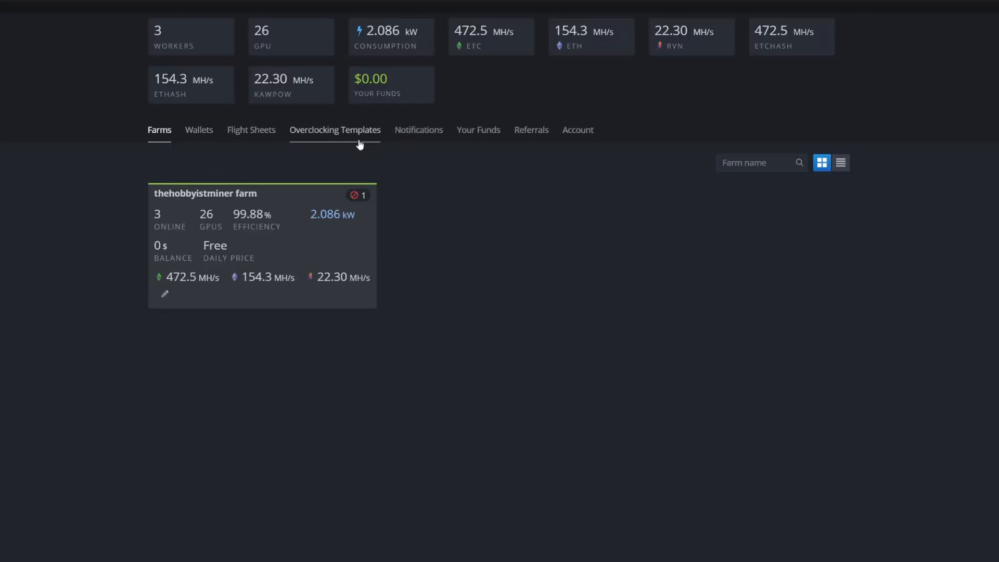
mouse_move(354, 136)
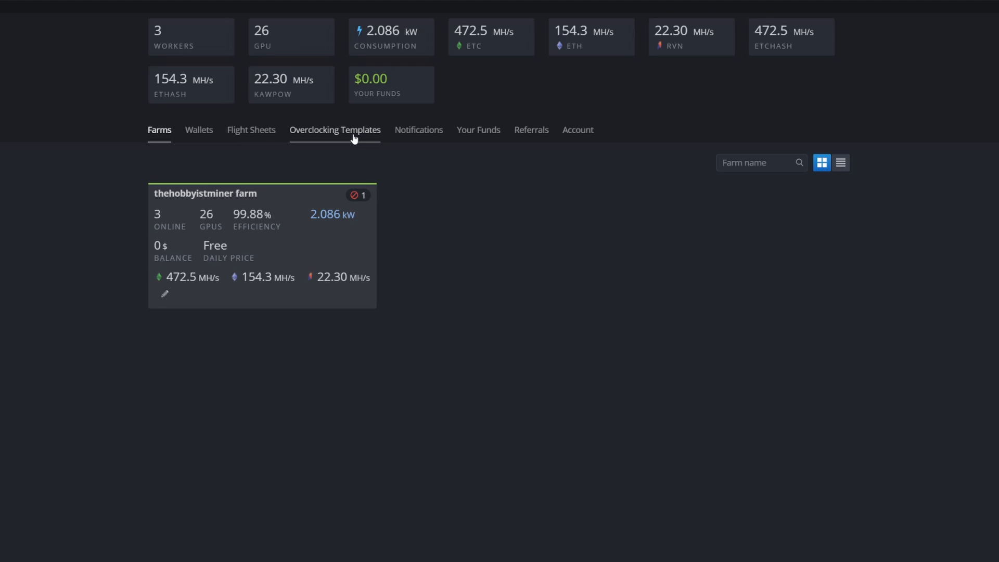
left_click(335, 129)
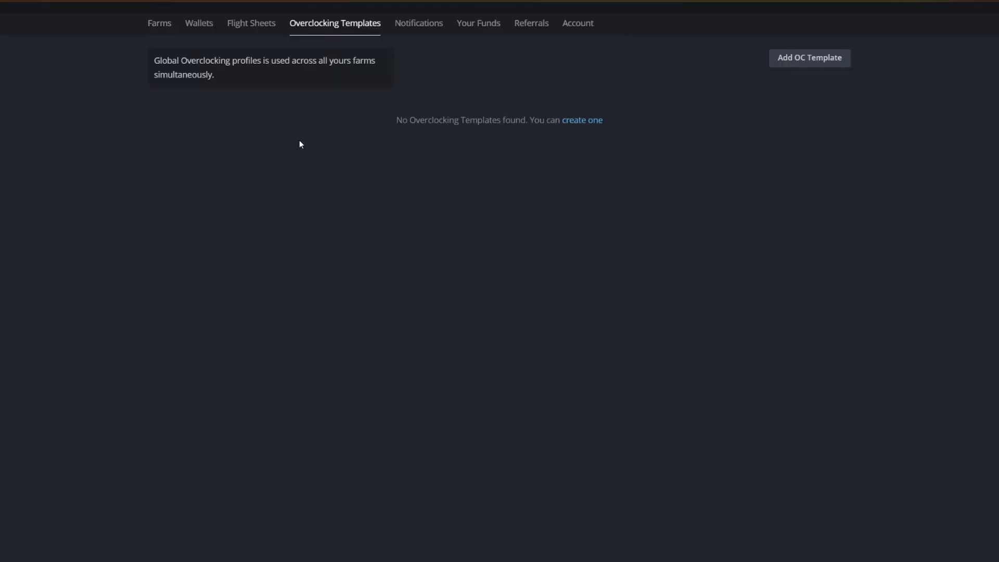
left_click(159, 22)
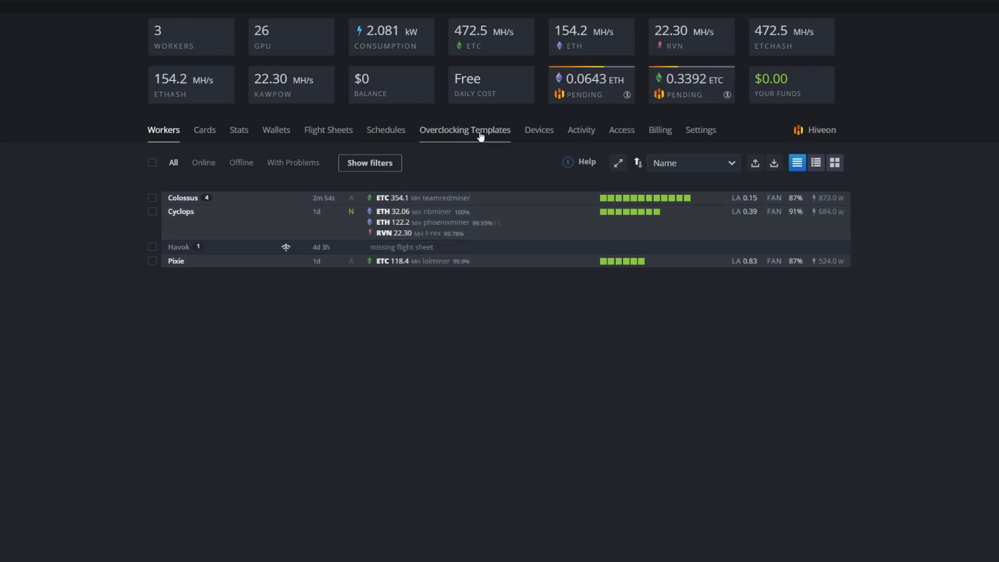
Step: View the farm's Overclocking Templates for ERGO autolykos2 and ETC etchash
left_click(465, 130)
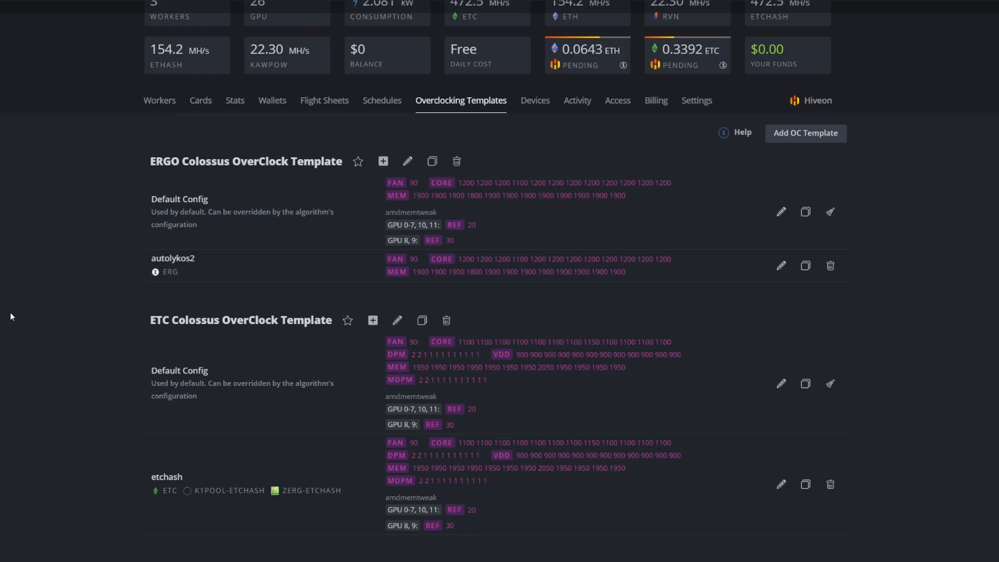
mouse_move(240, 236)
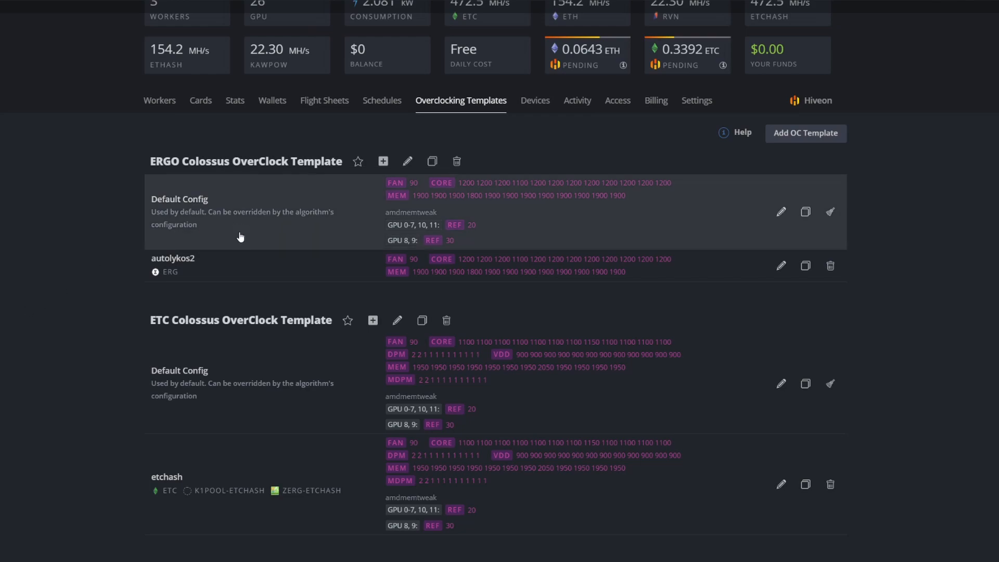
mouse_move(235, 177)
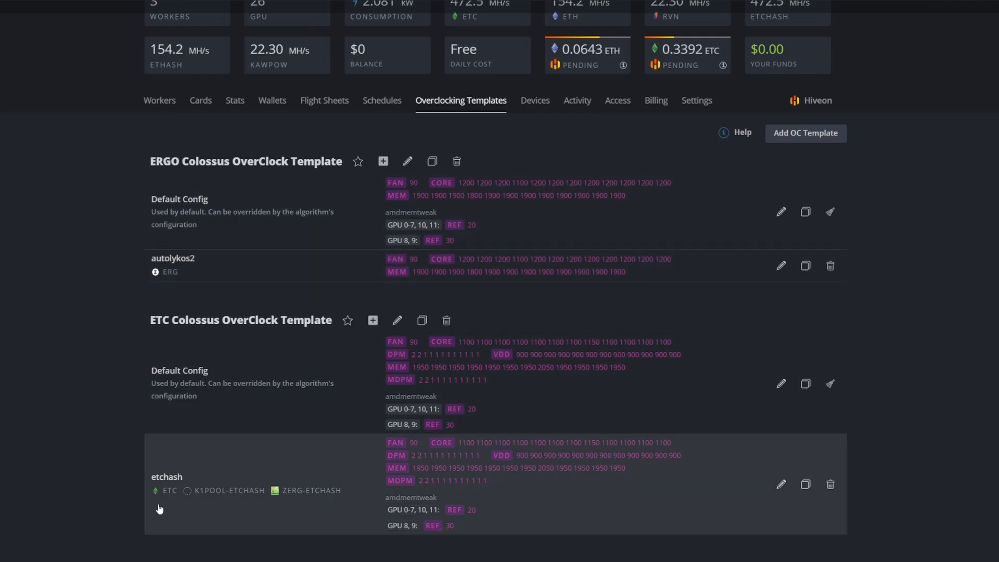
mouse_move(212, 490)
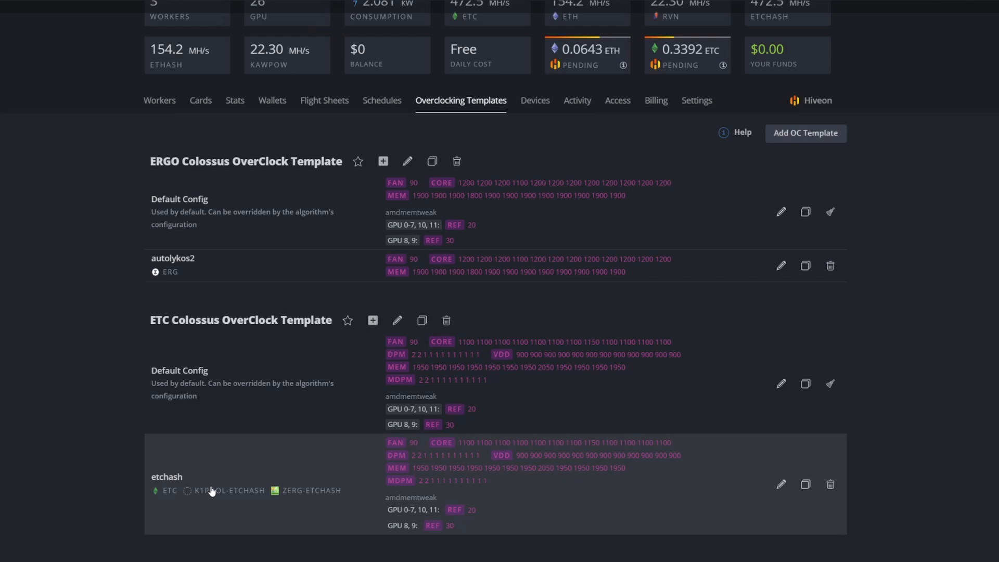
mouse_move(292, 327)
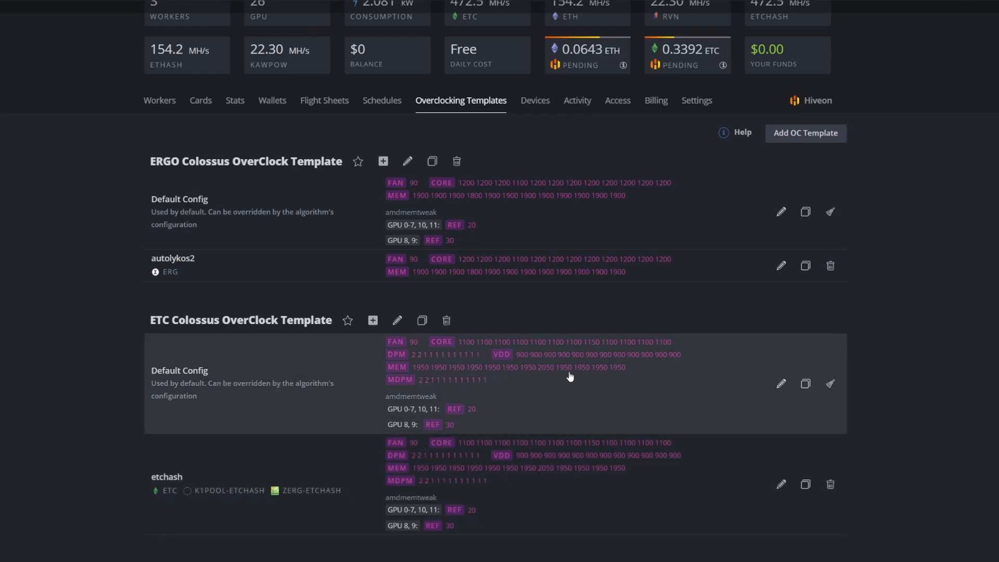
mouse_move(788, 359)
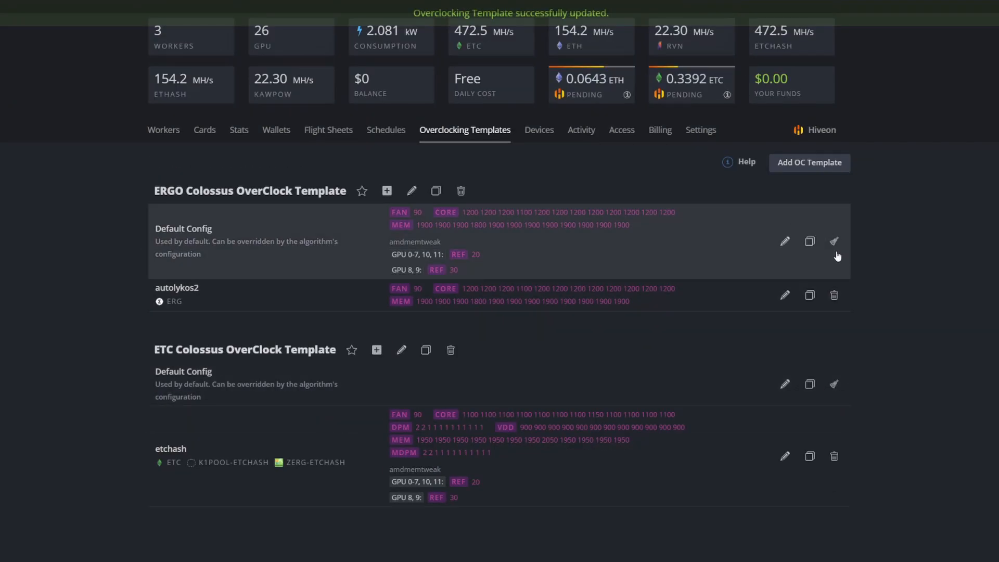
Step: Empty the ERGO Colossus template's Default Config, keeping only its autolykos2 settings
left_click(833, 241)
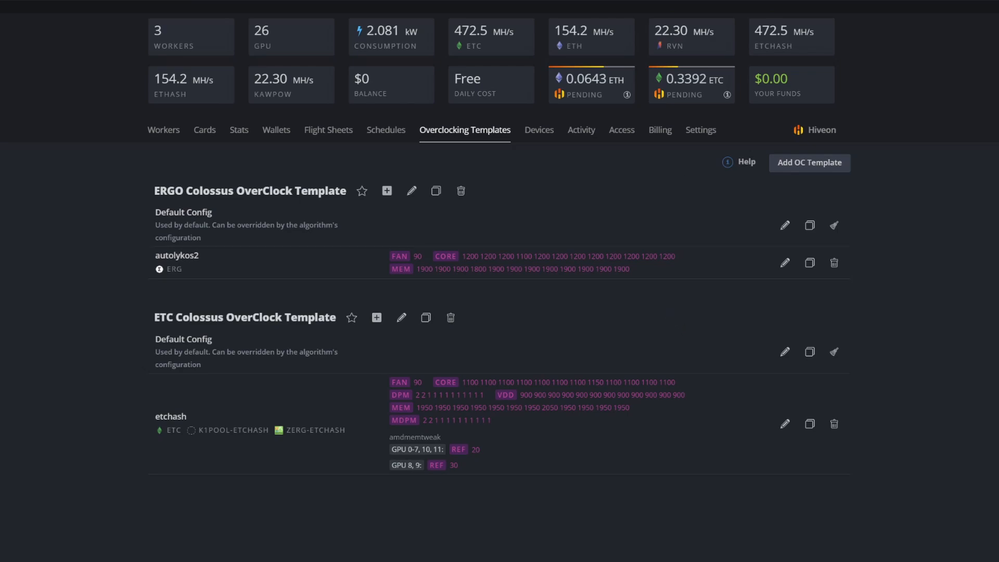
scroll("down", 3)
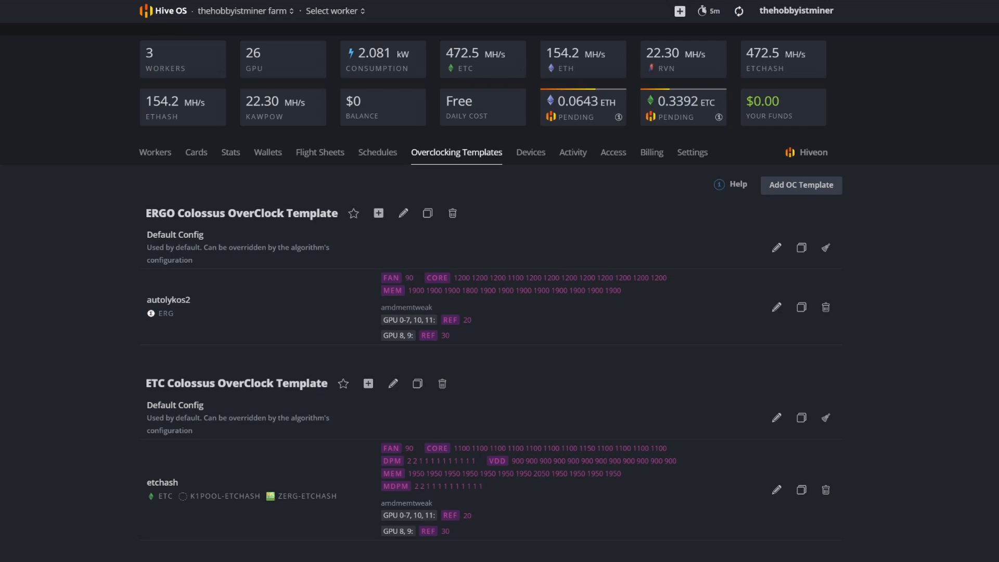
mouse_move(382, 170)
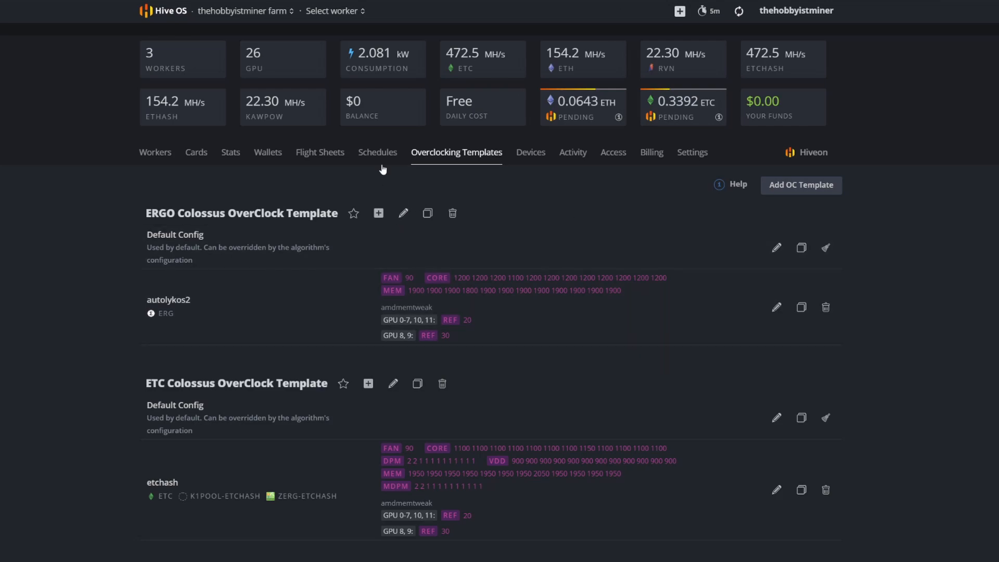
Step: Begin a new event under the farm's Schedules and apply the WORKER1 tag
left_click(377, 152)
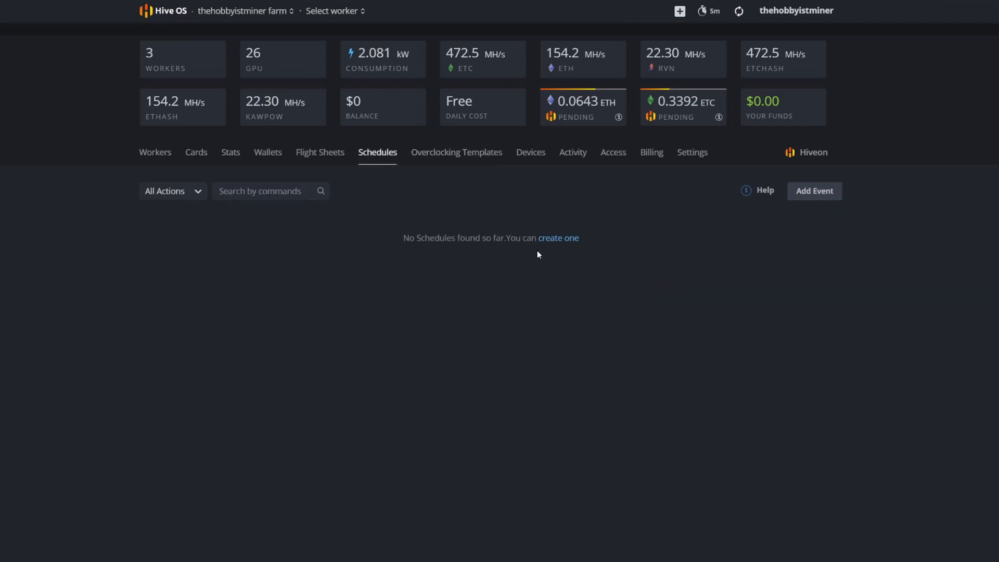
mouse_move(543, 247)
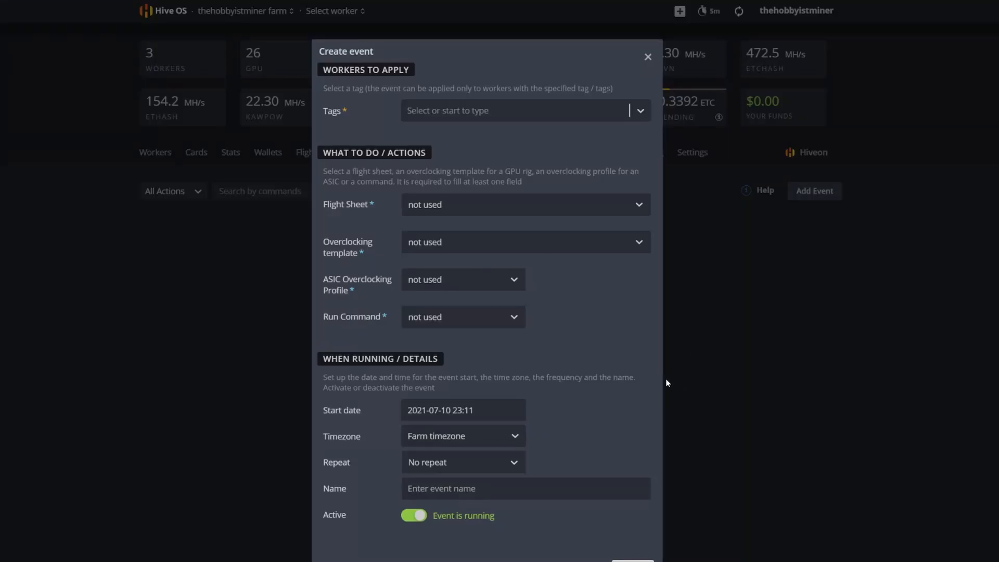
mouse_move(480, 114)
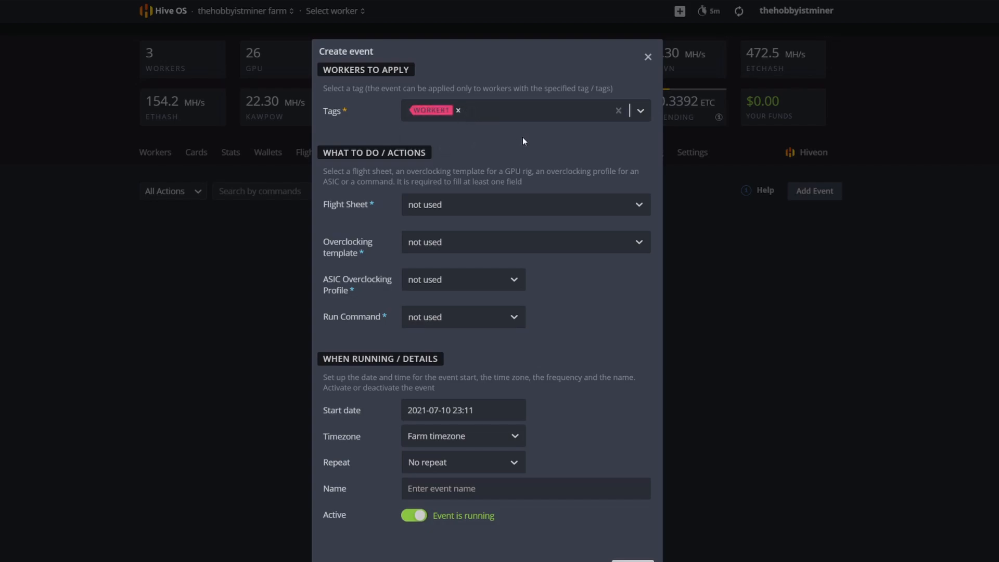
left_click(510, 110)
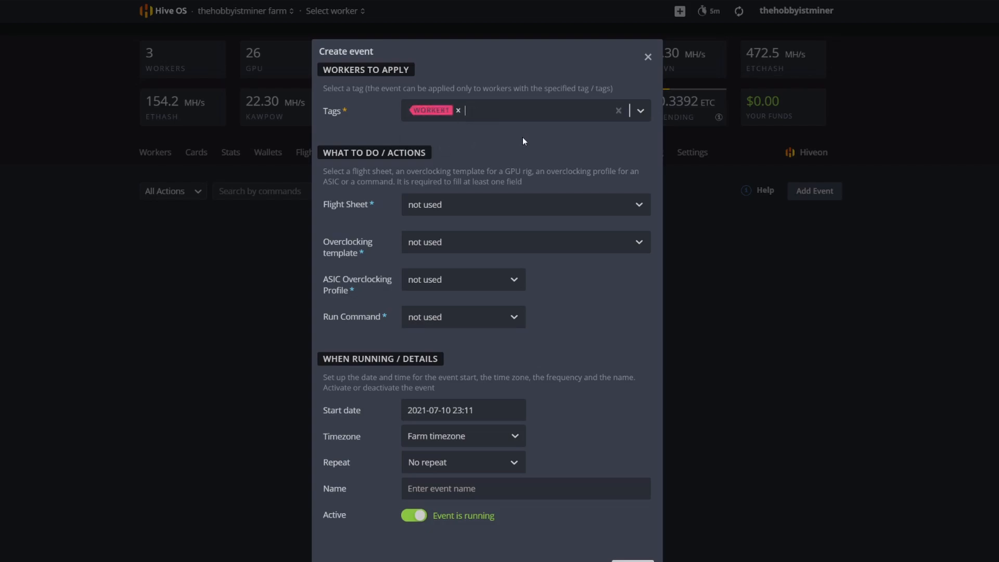
mouse_move(423, 137)
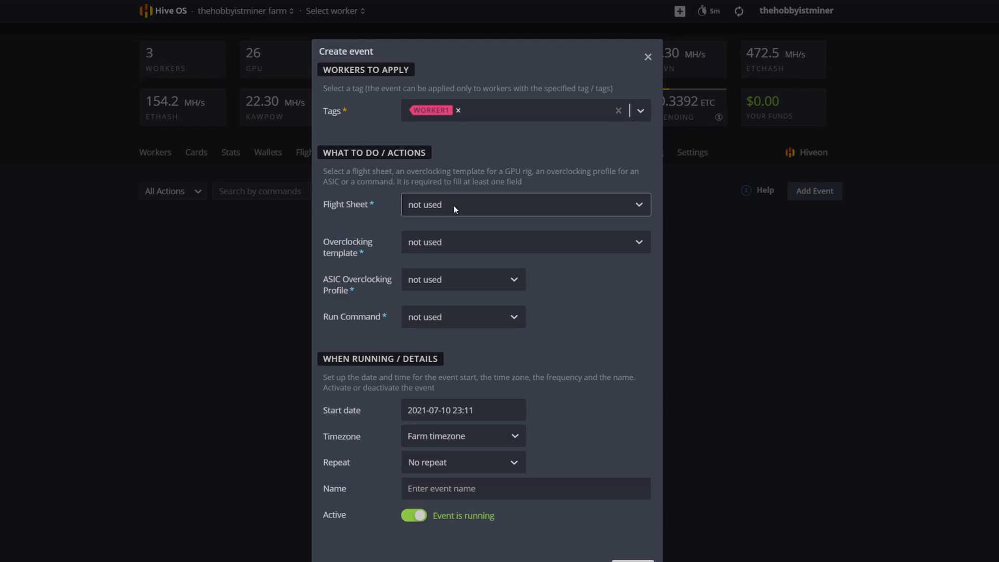
mouse_move(462, 205)
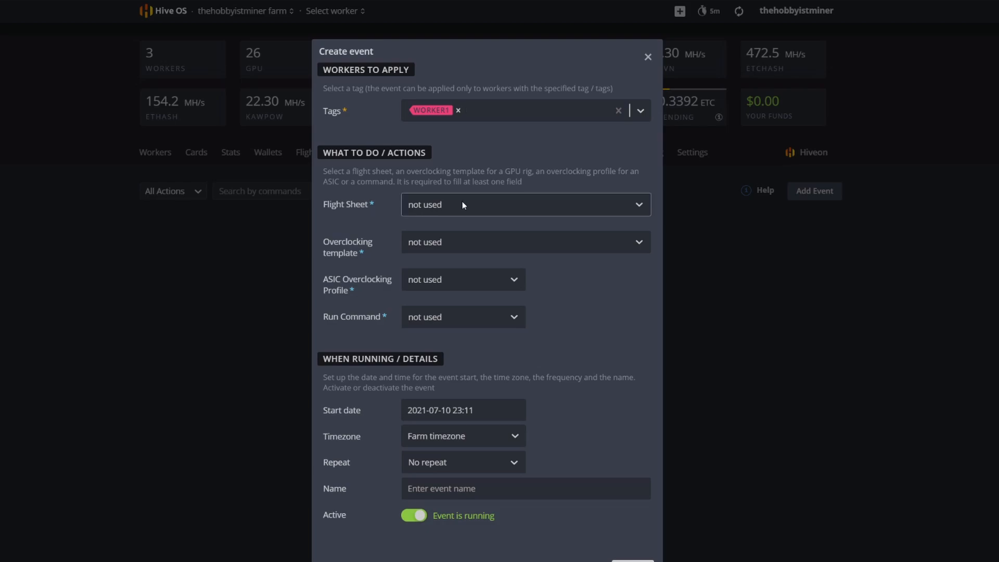
Step: Assign the Yoroi ERG flight sheet and ERGO Colossus OverClock Template in merge mode
left_click(524, 204)
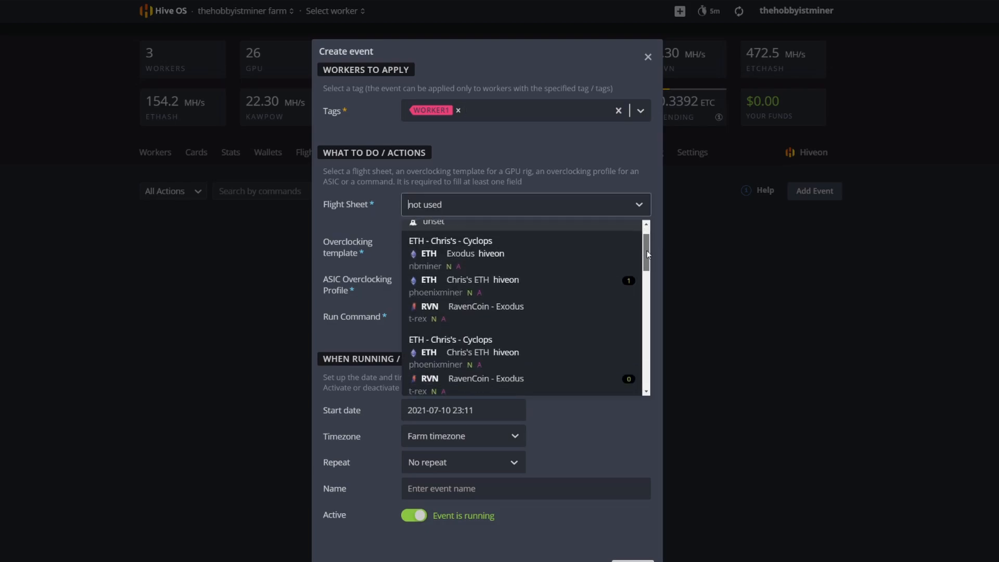
scroll("down", 3)
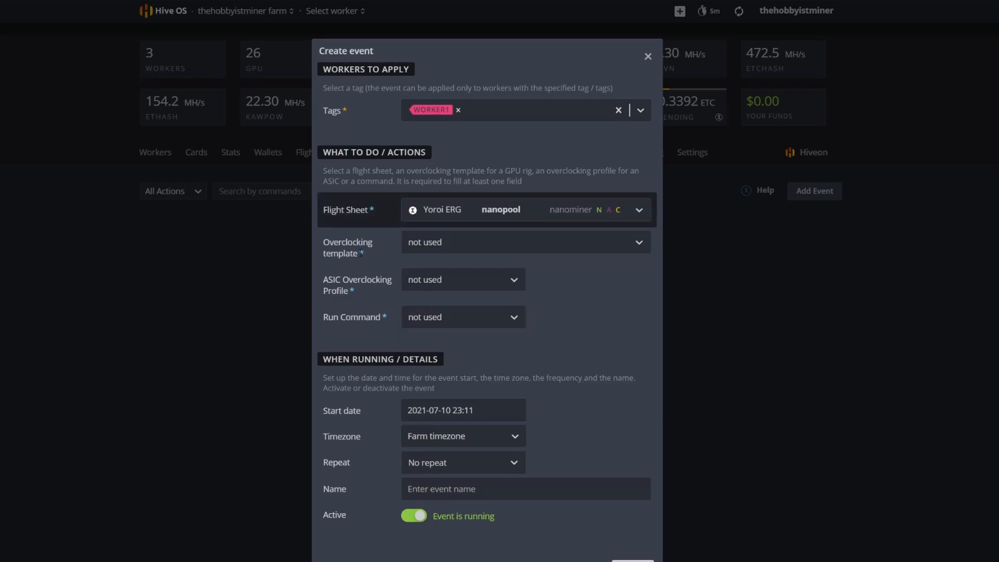
left_click(638, 241)
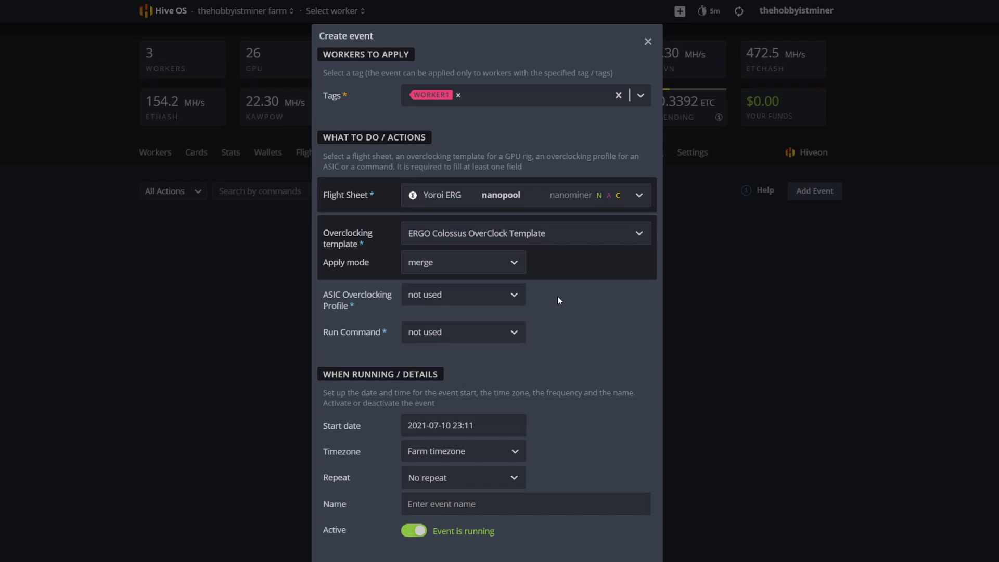
mouse_move(348, 351)
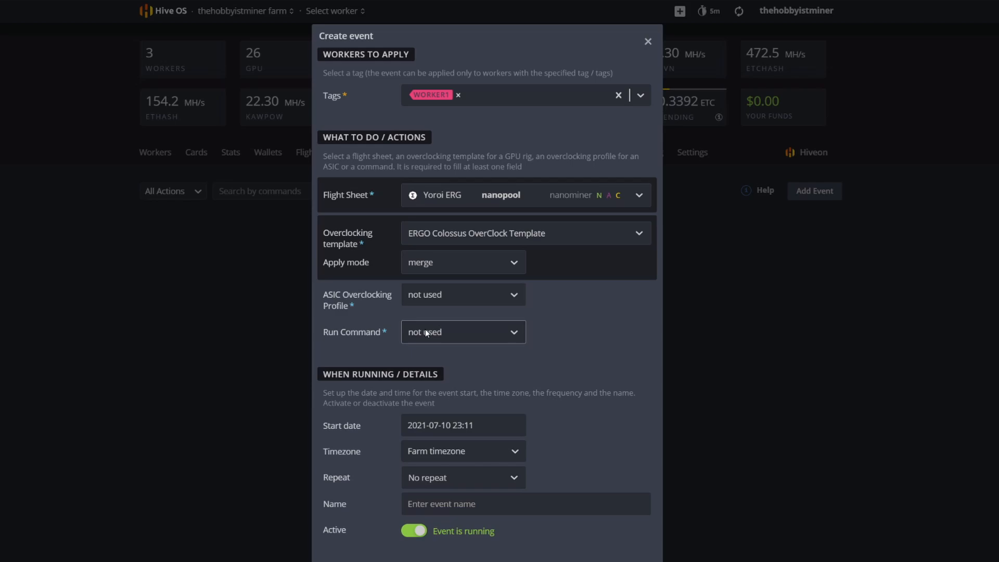
left_click(463, 331)
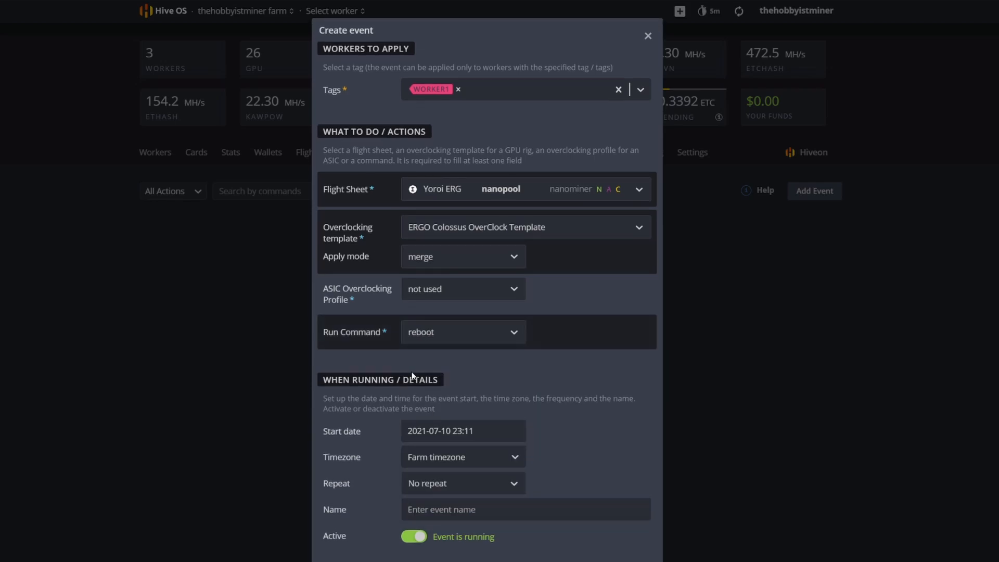
mouse_move(579, 317)
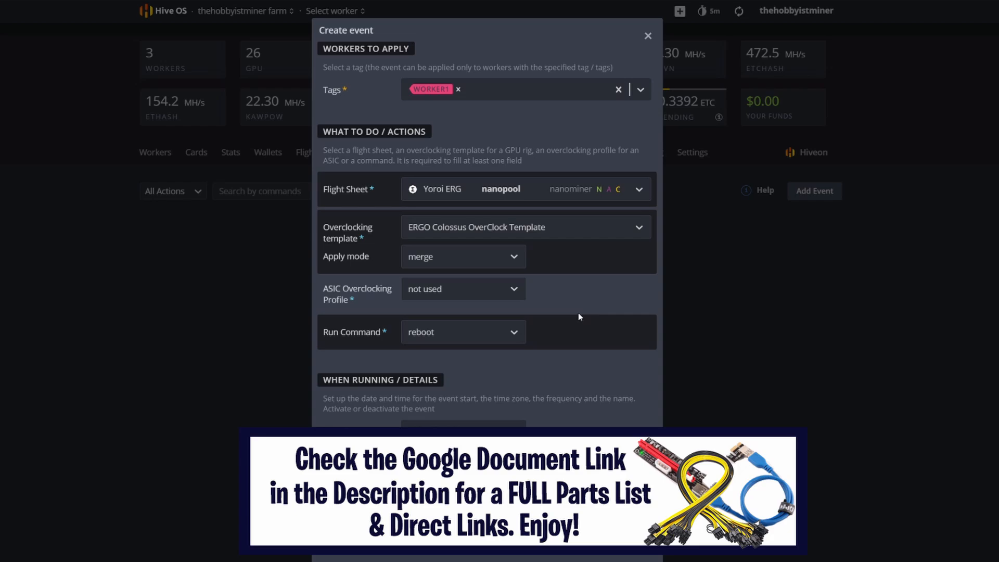
mouse_move(621, 420)
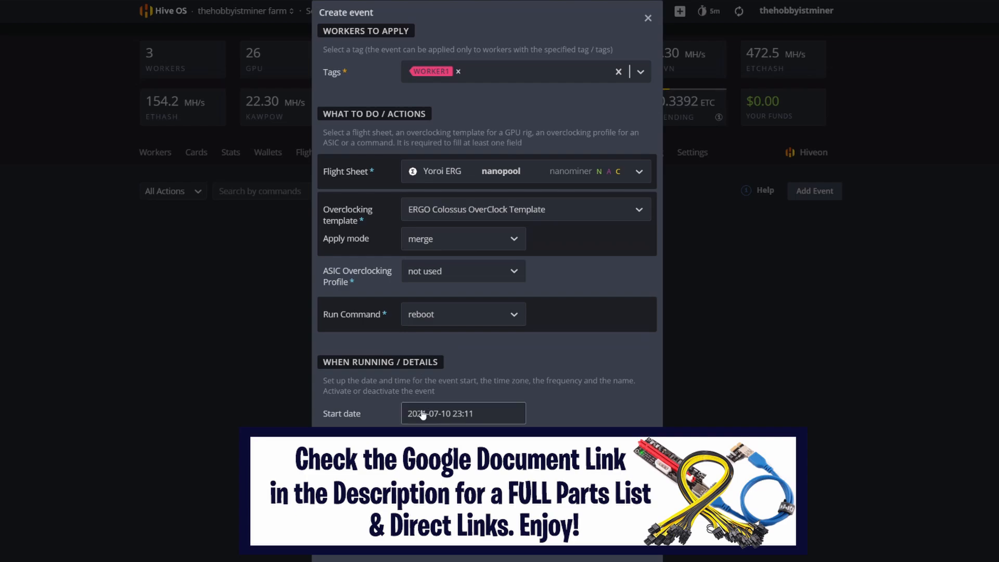
mouse_move(483, 420)
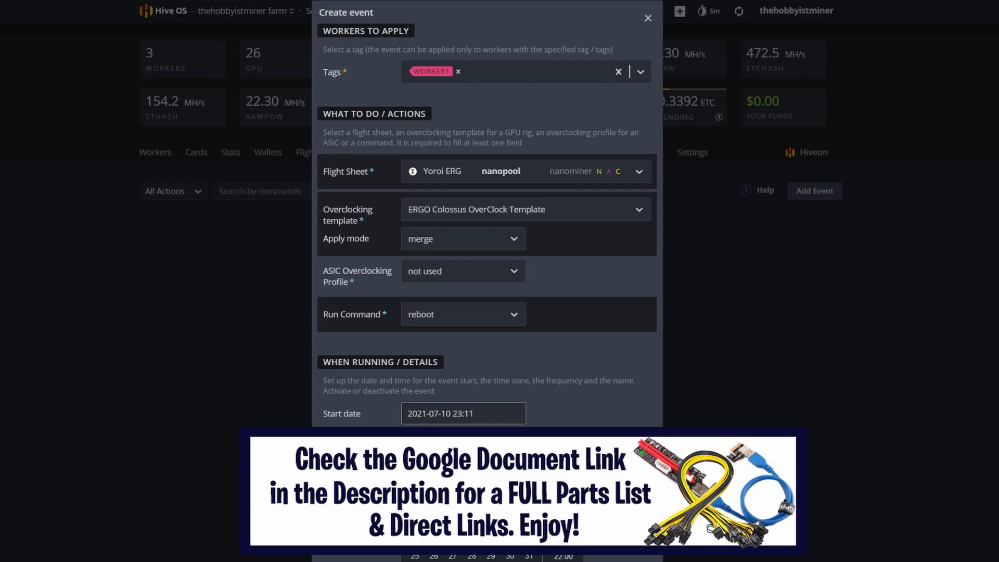
left_click(439, 412)
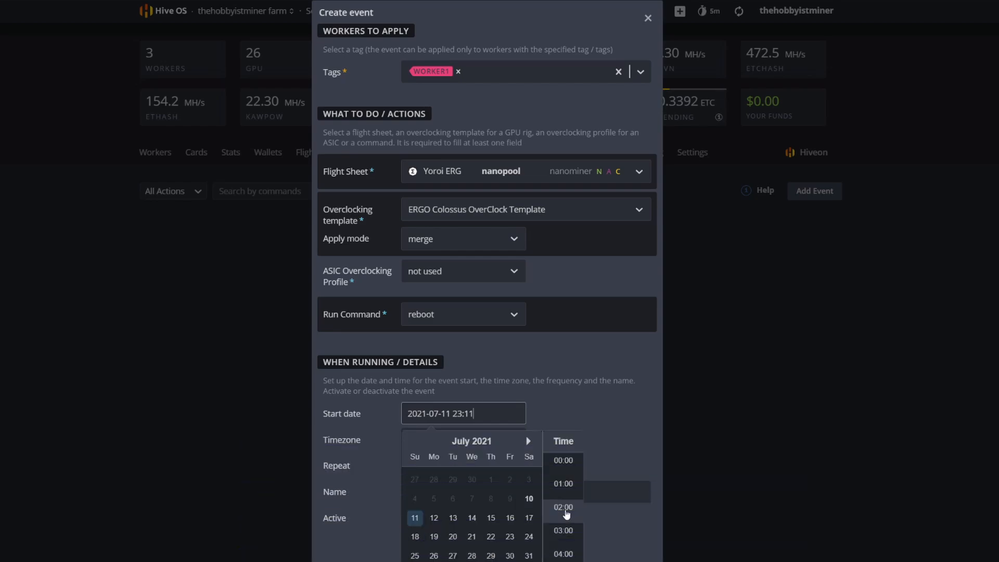
left_click(562, 459)
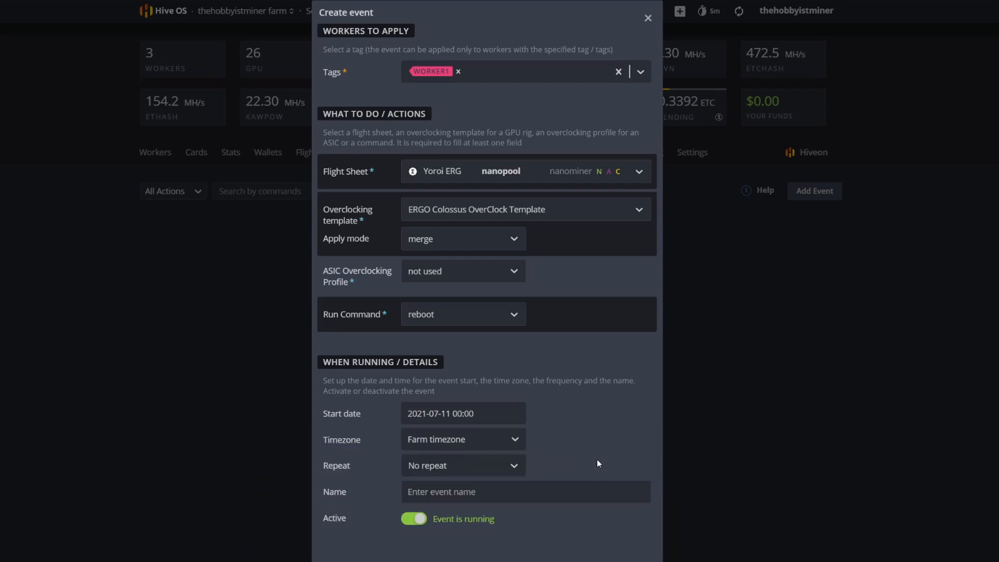
mouse_move(403, 457)
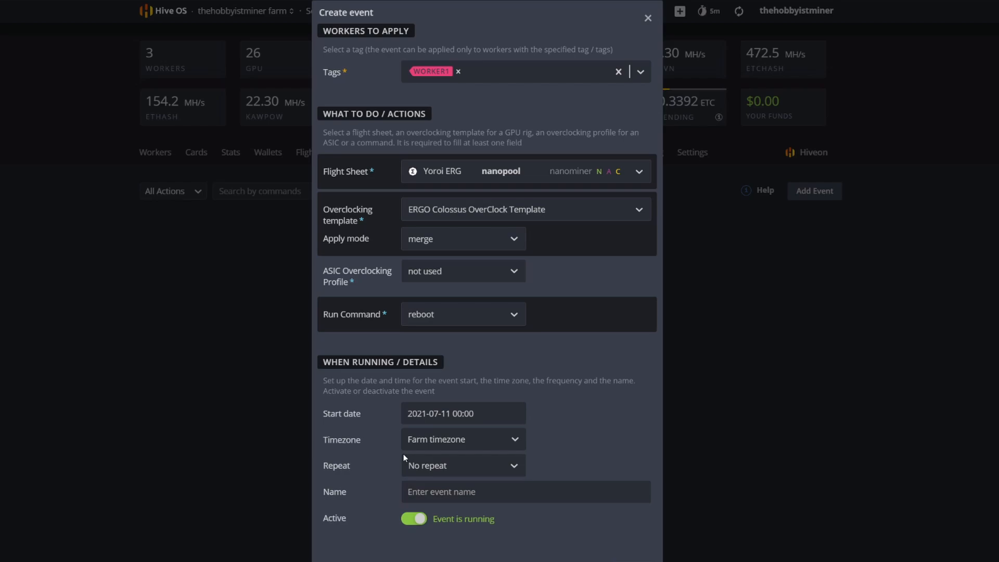
left_click(461, 439)
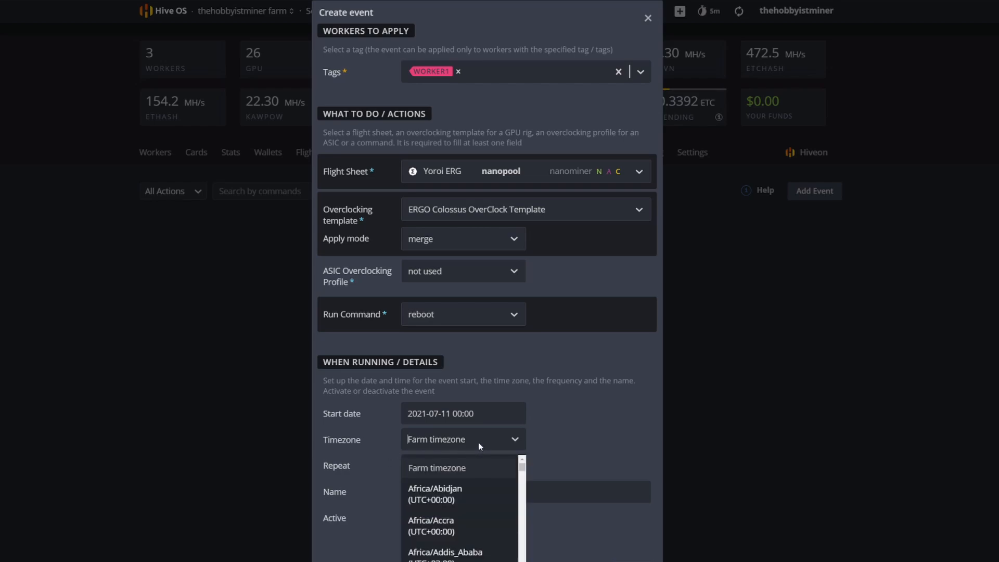
scroll("down", 3)
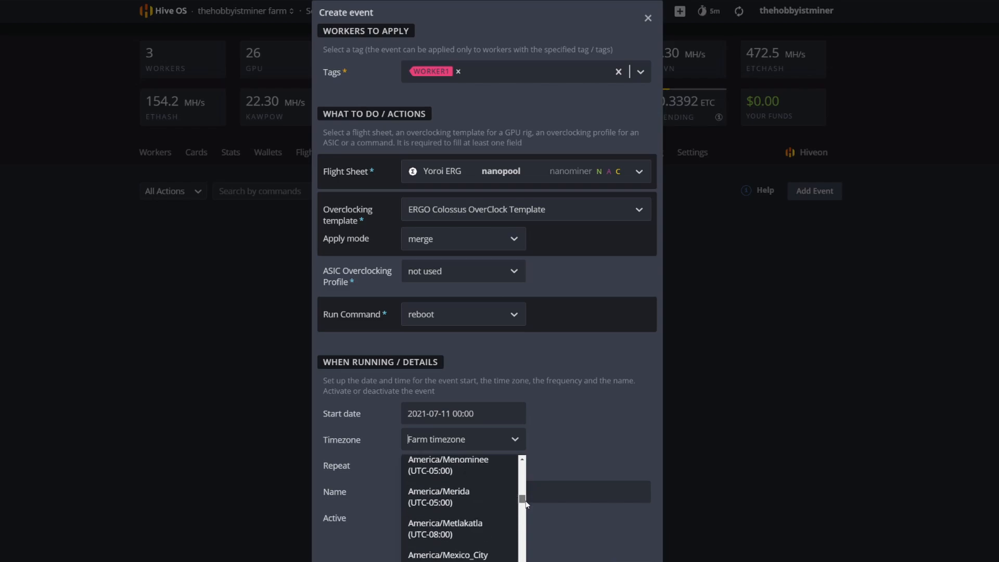
scroll("down", 3)
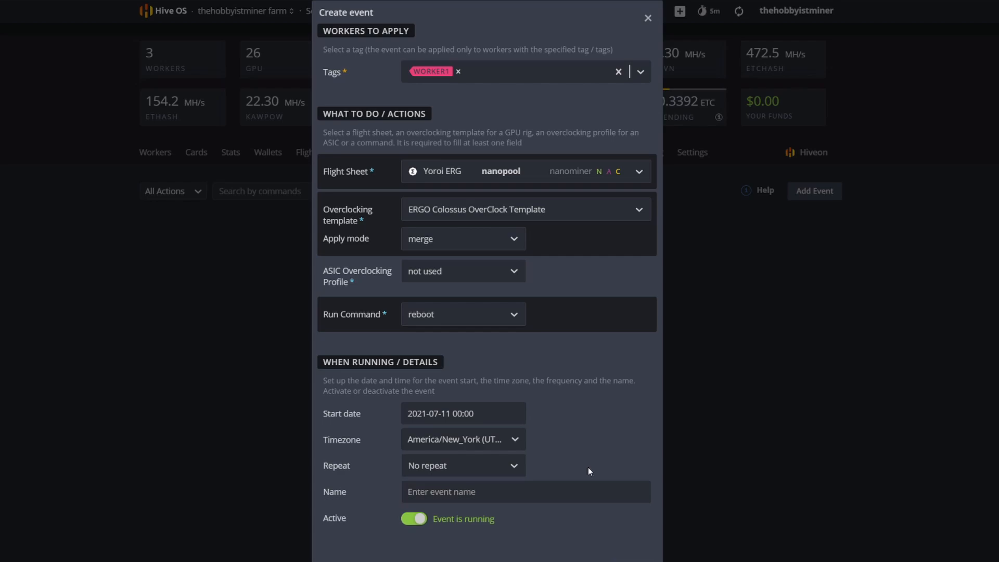
left_click(462, 465)
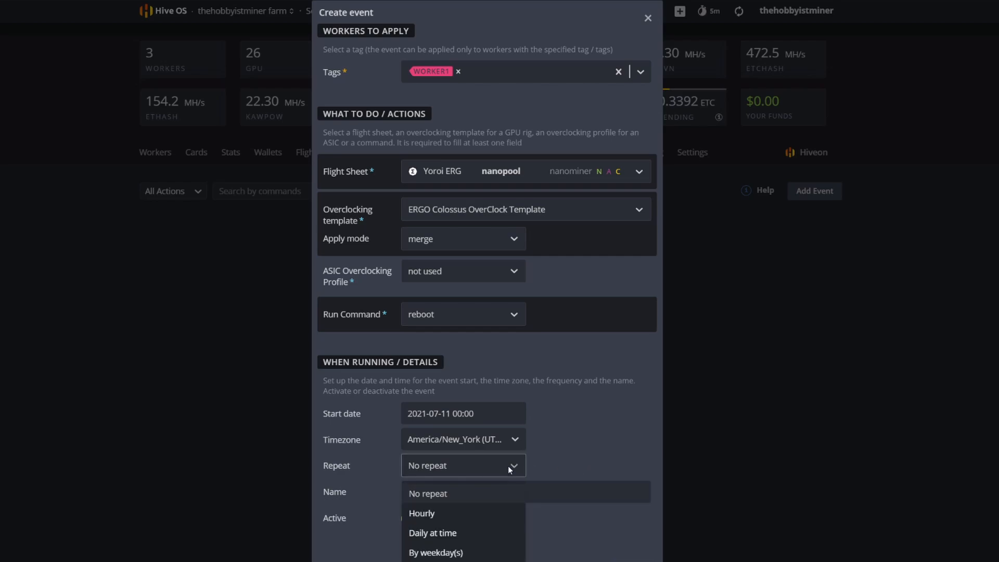
left_click(432, 532)
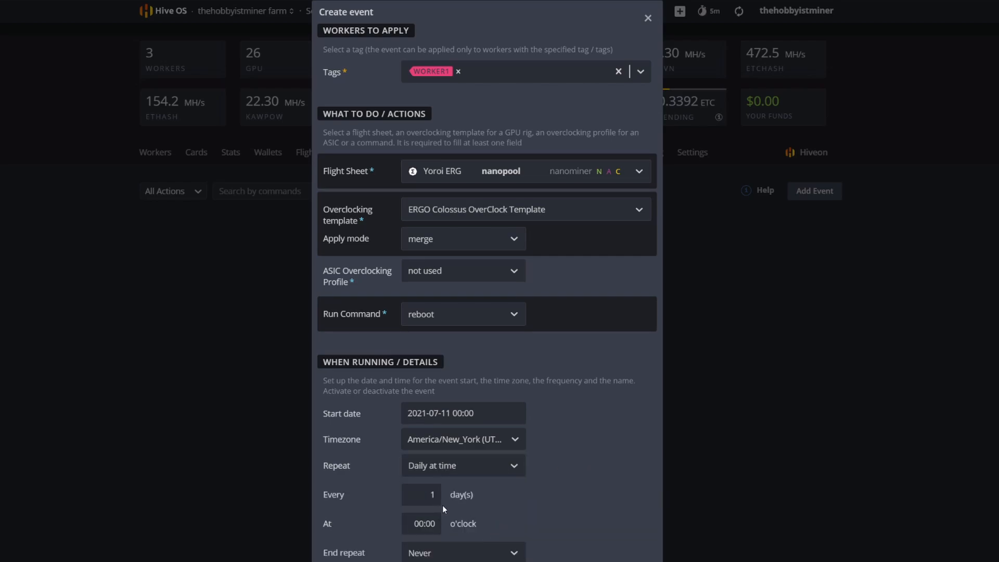
Step: Set the daily run hour to 06 and name the event 'Swap Colossus Rig to ERGO at 6am'
left_click(421, 523)
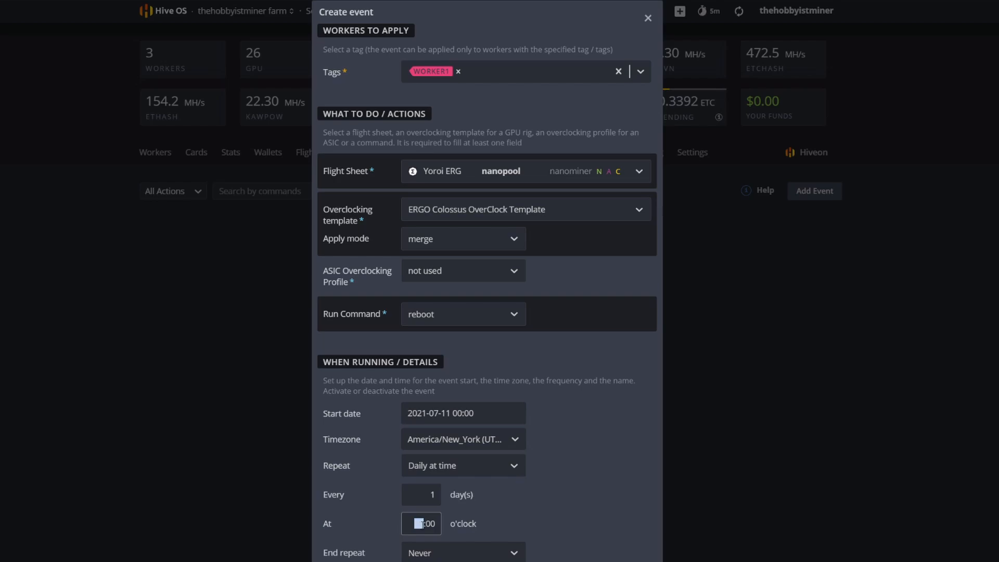
type("06")
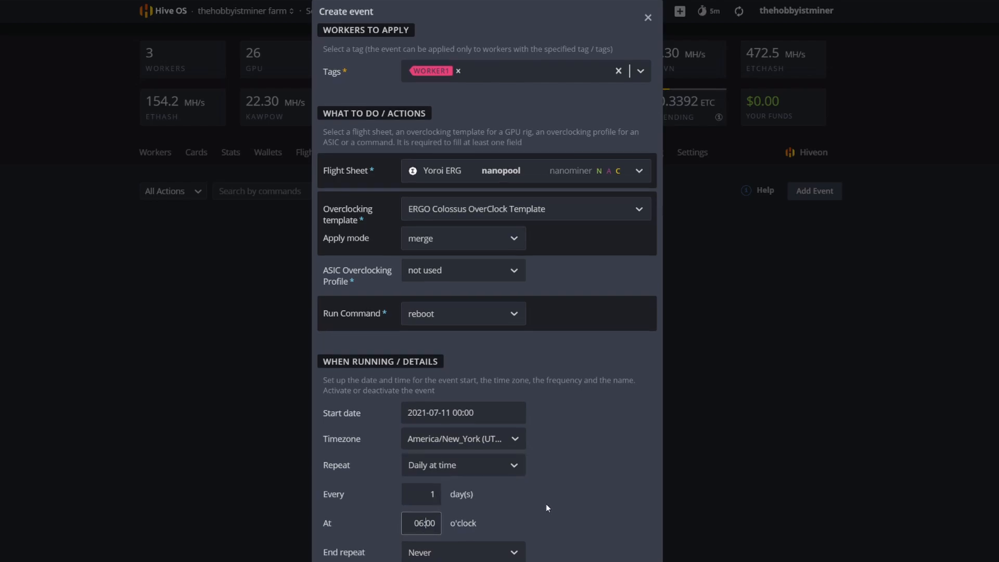
scroll("down", 3)
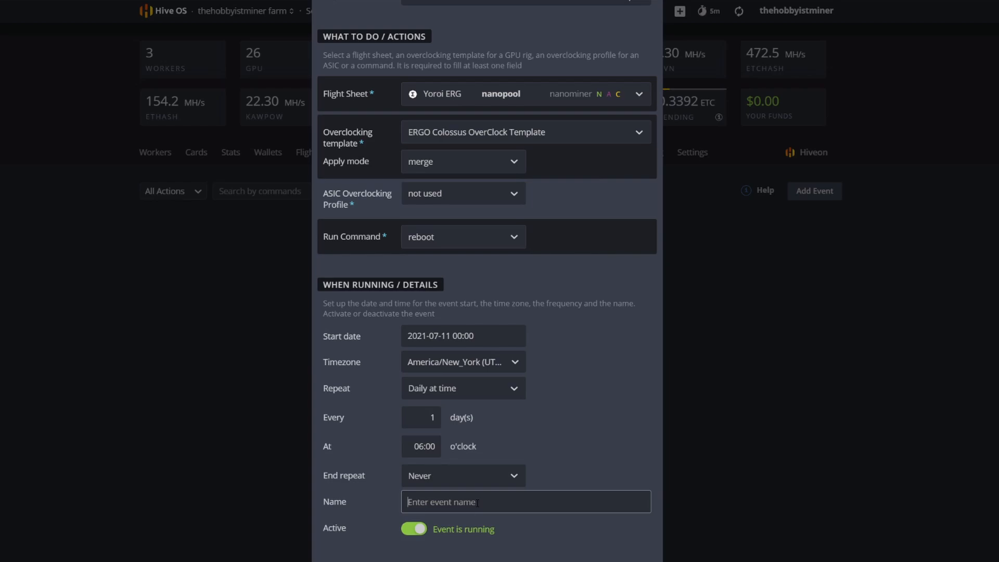
type("Swa")
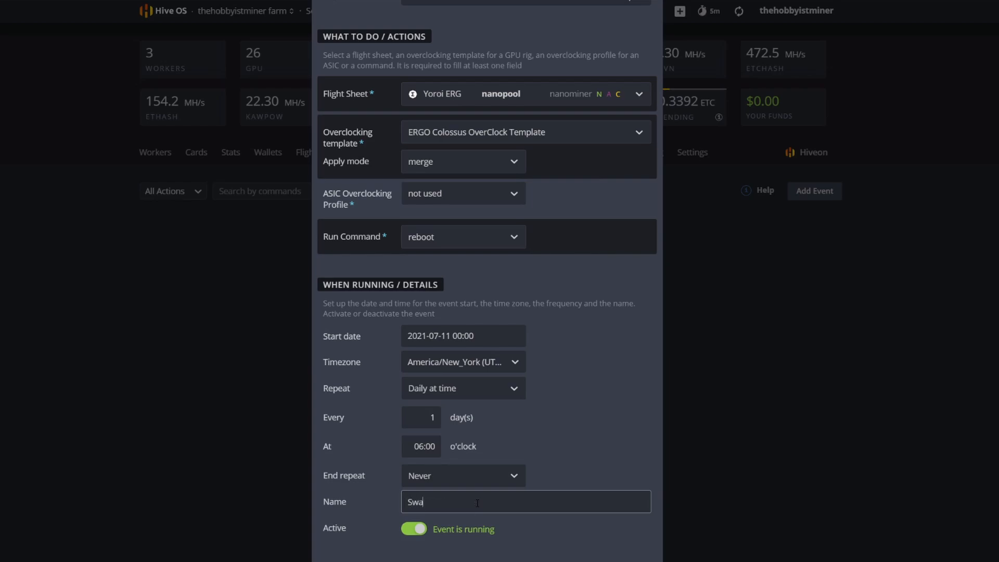
type("p Colossus")
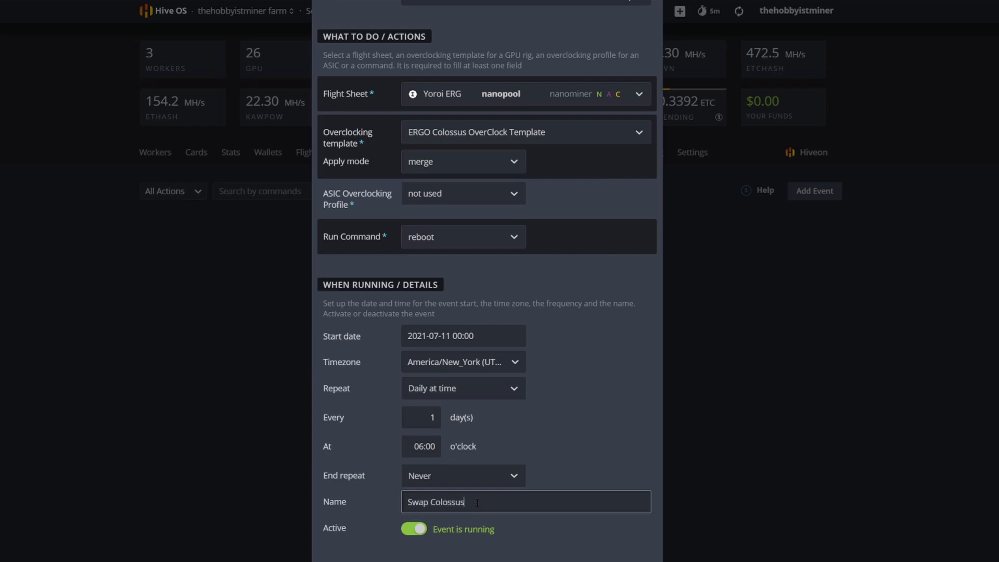
type("Rig to ERGO at 6am")
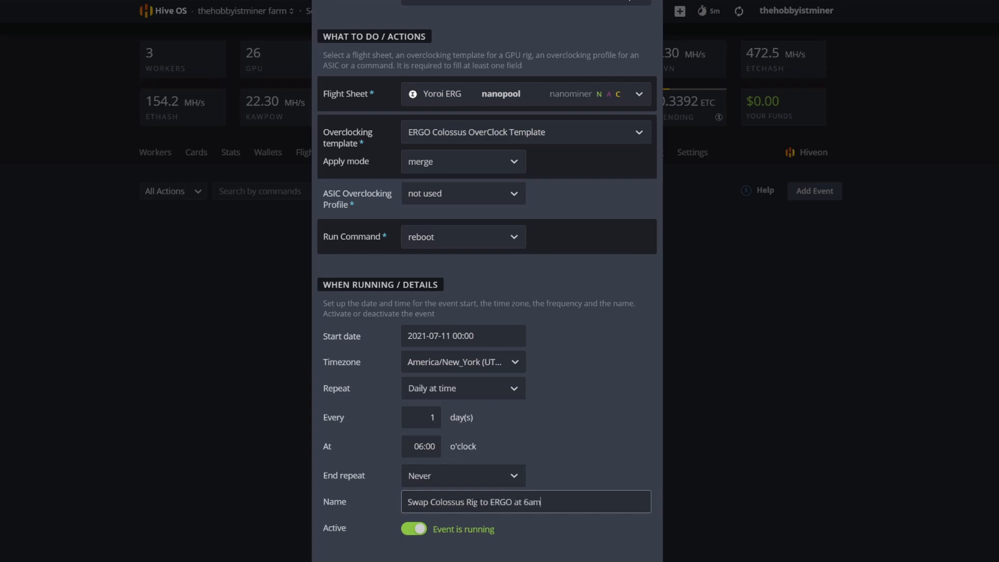
mouse_move(539, 478)
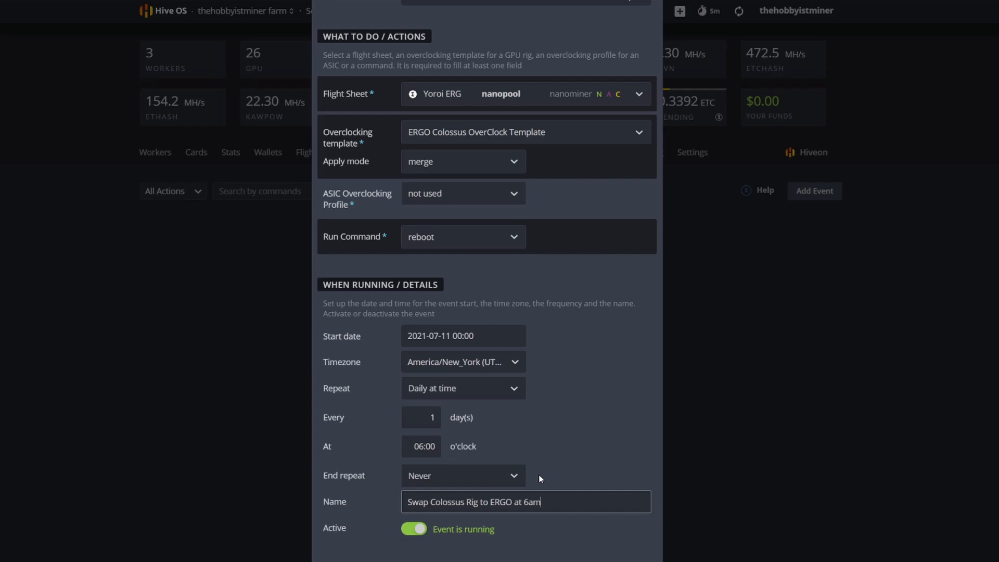
left_click(421, 445)
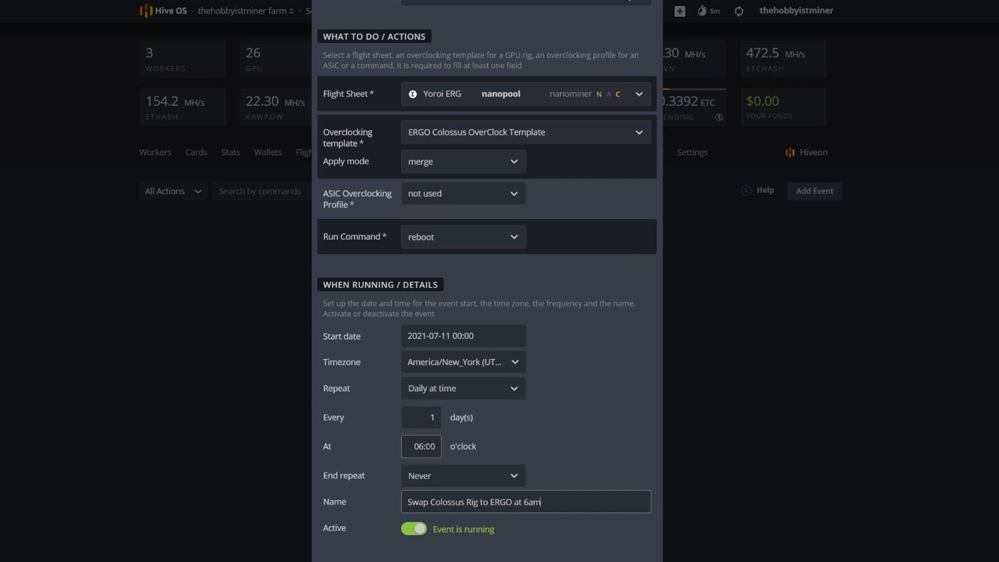
left_click(421, 417)
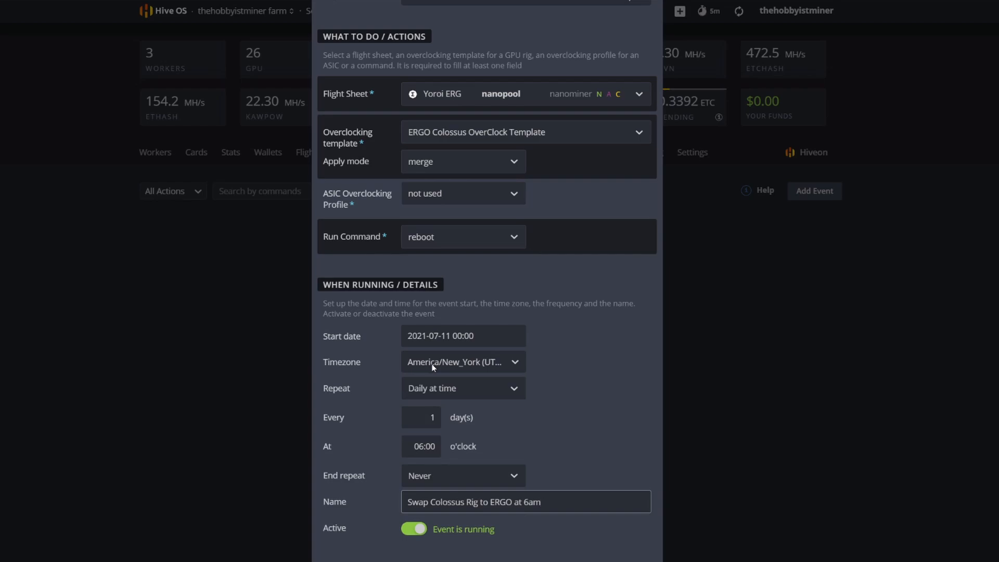
Step: Review the ERGO event form (Yoroi ERG, ERGO template, reboot, 06:00) and save it
scroll("up", 3)
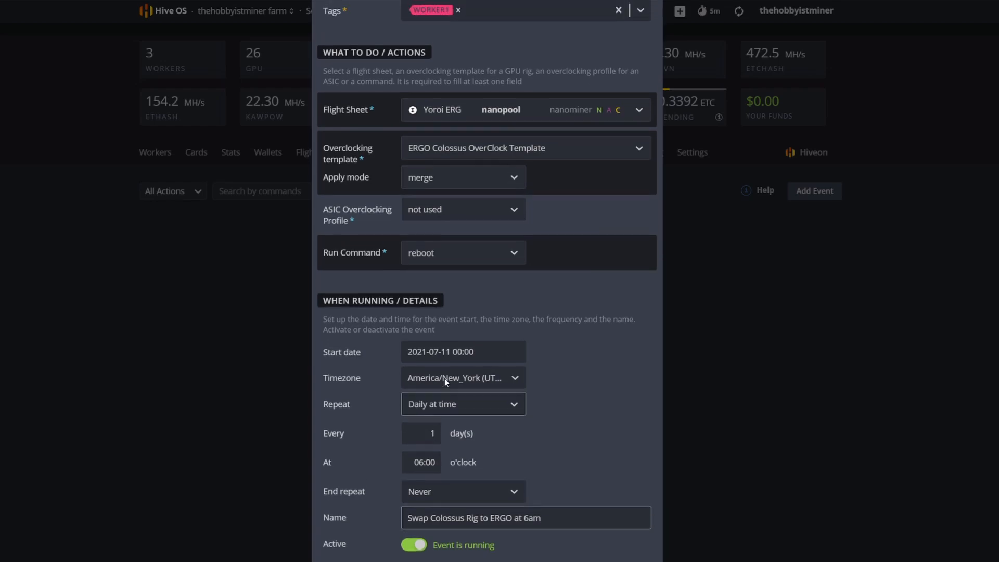
scroll("up", 3)
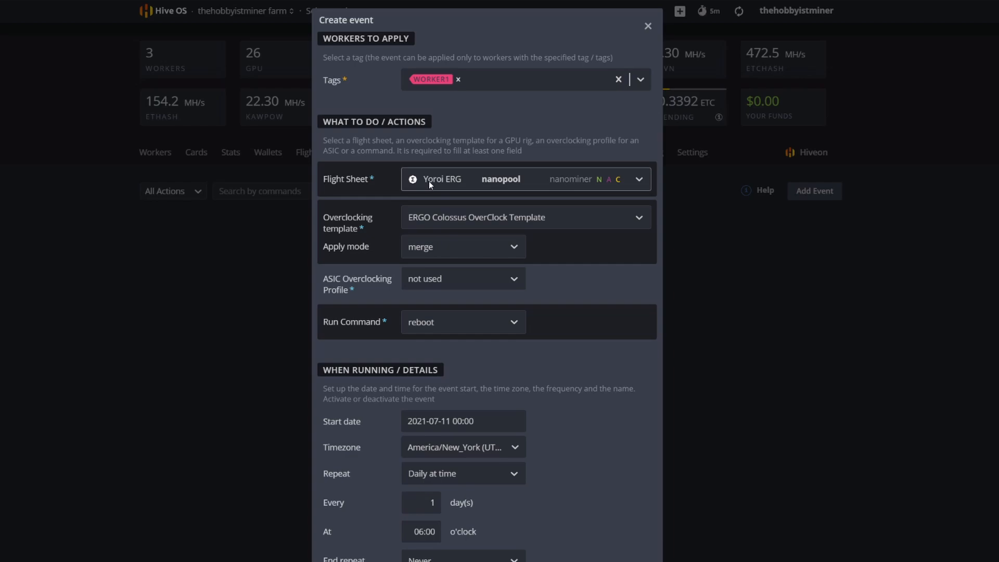
mouse_move(613, 184)
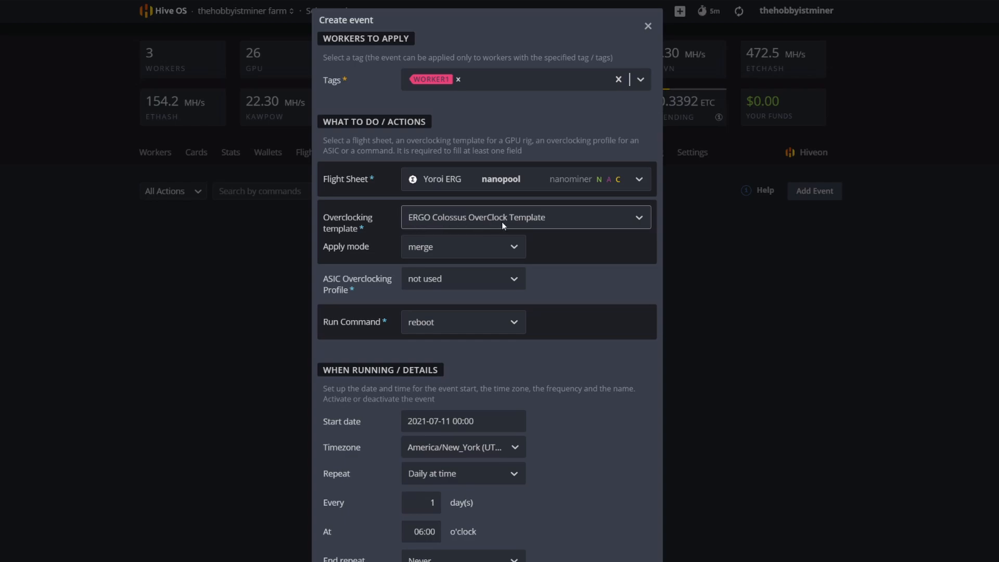
mouse_move(600, 221)
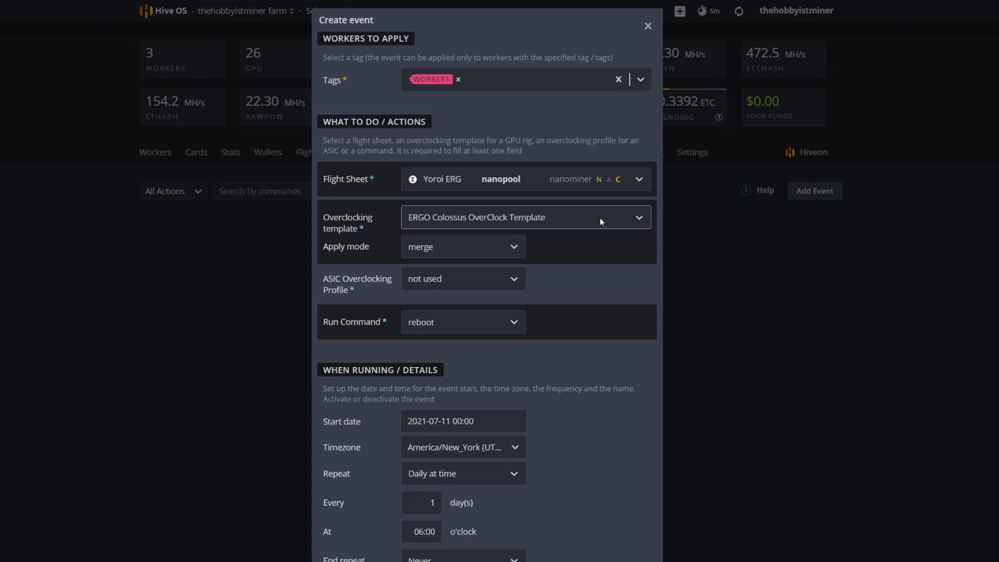
mouse_move(464, 337)
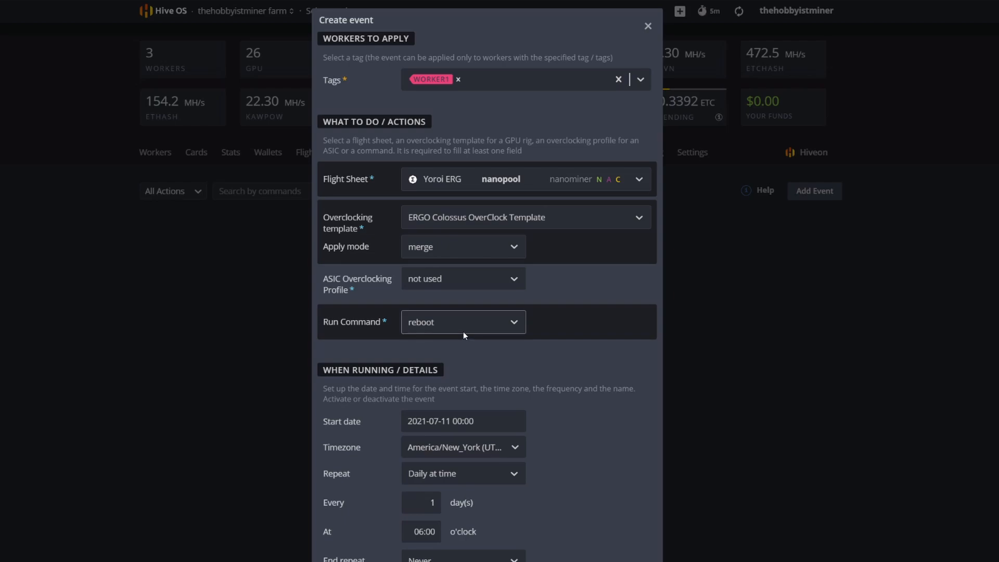
left_click(647, 26)
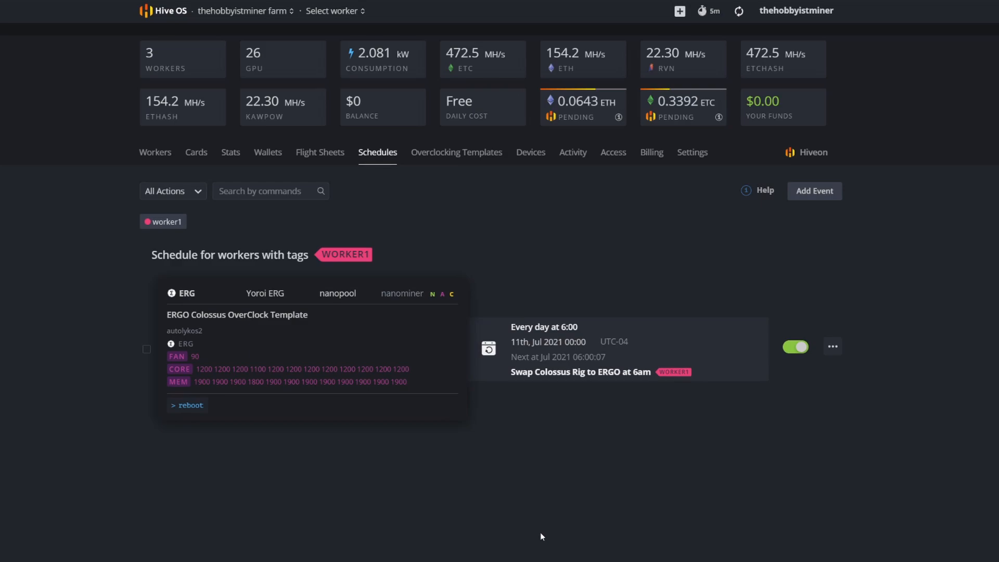
mouse_move(814, 191)
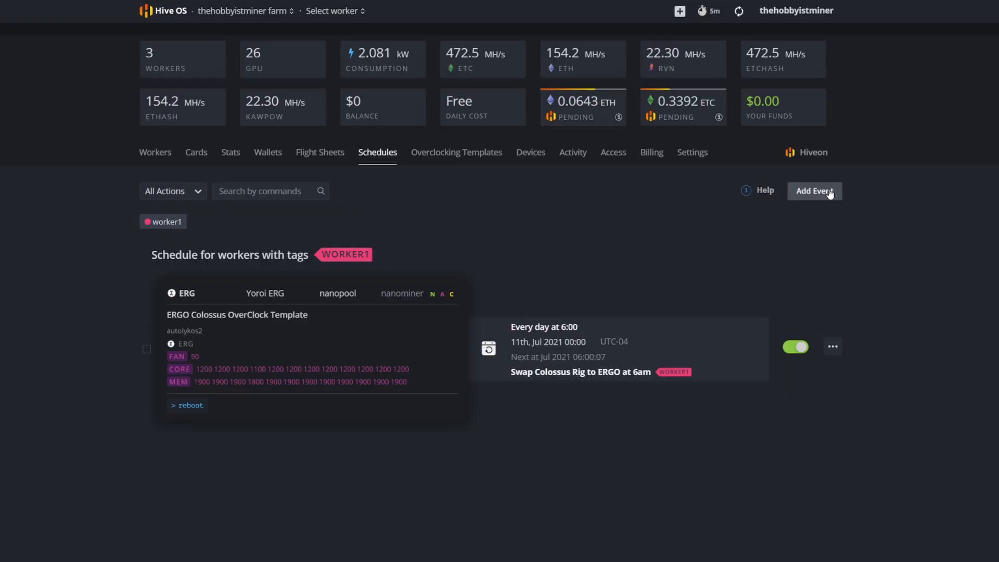
Step: Add a second event using ETC - Exodus - Colussus and the ETC Colossus OverClock Template
left_click(813, 190)
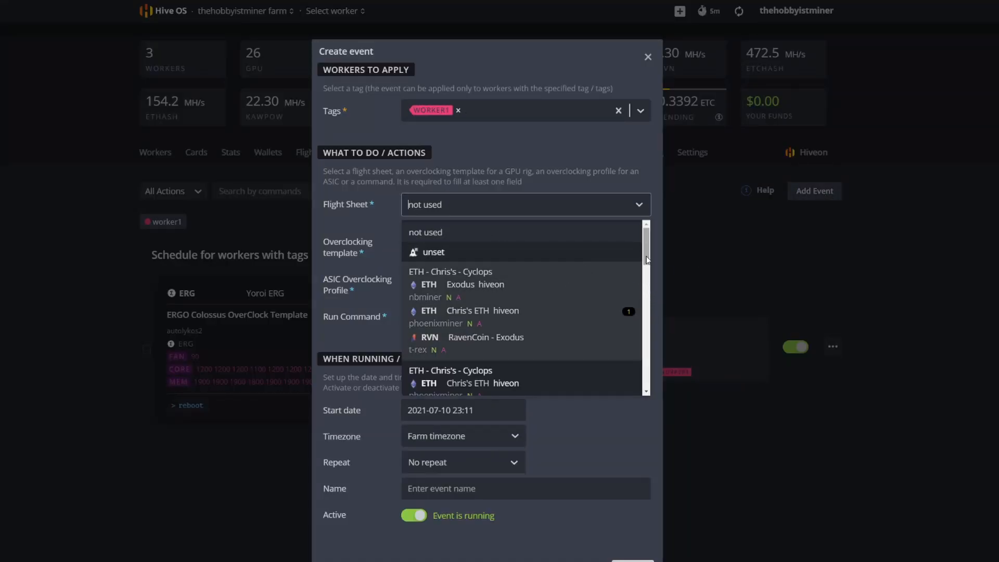
scroll("down", 3)
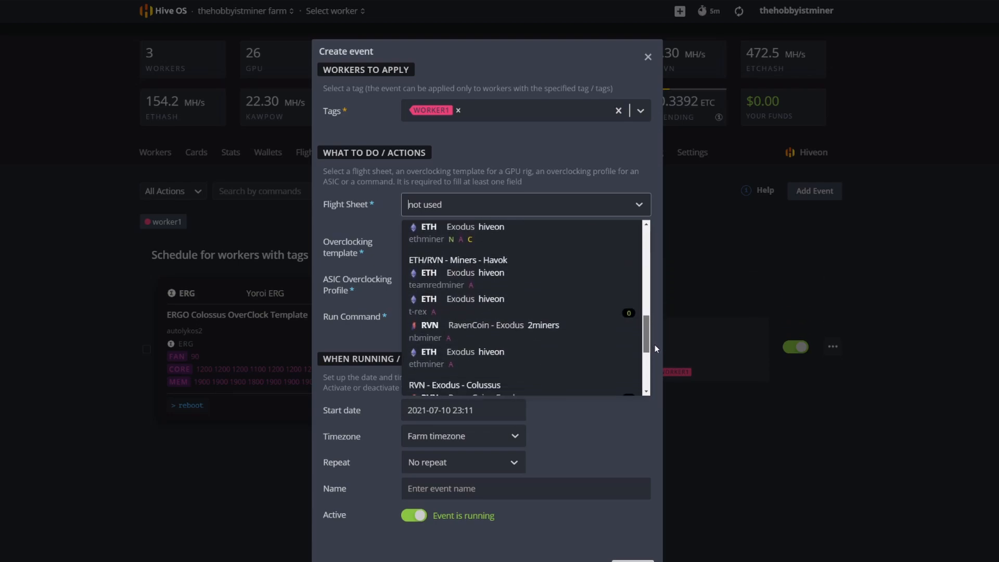
scroll("down", 3)
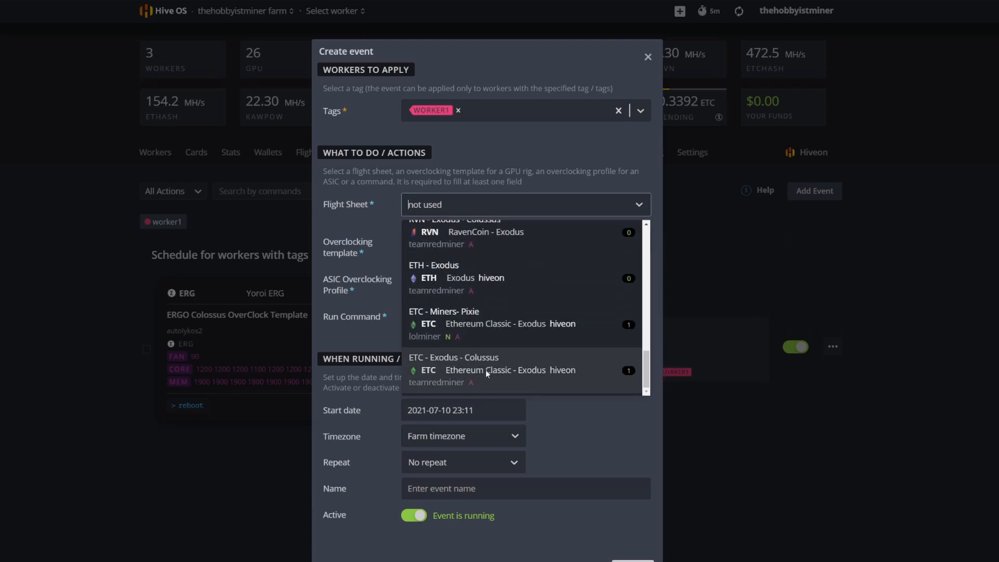
left_click(509, 369)
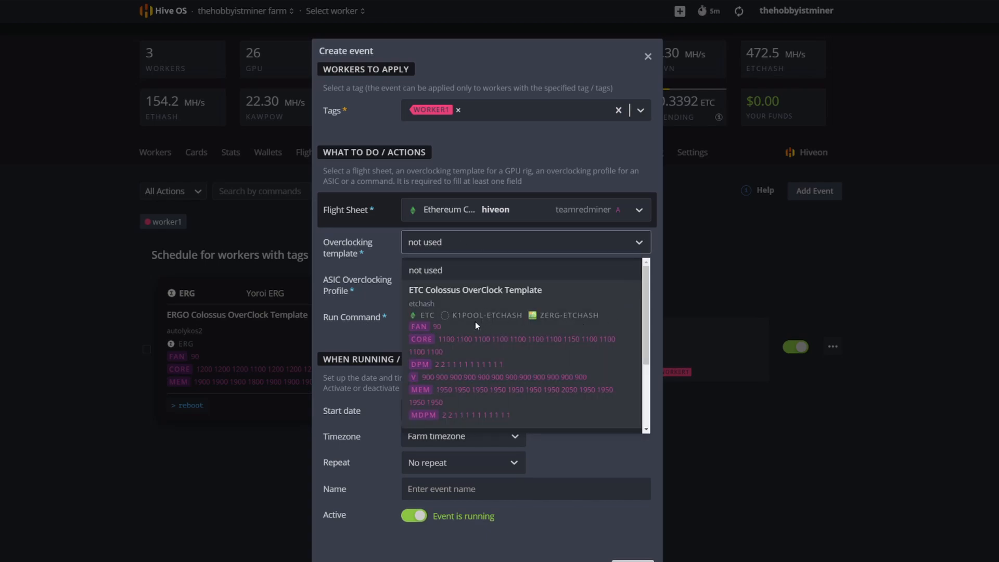
left_click(475, 290)
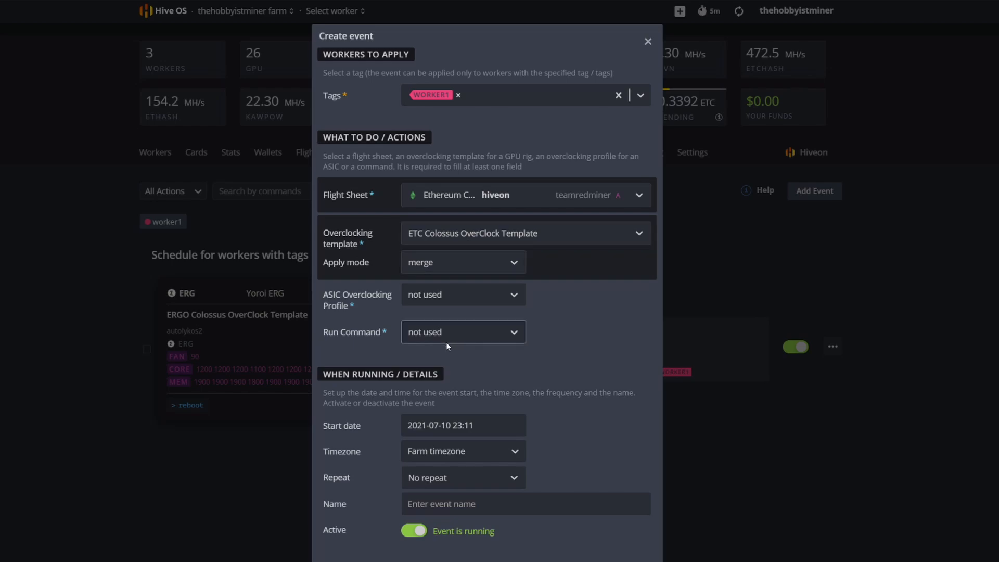
left_click(462, 332)
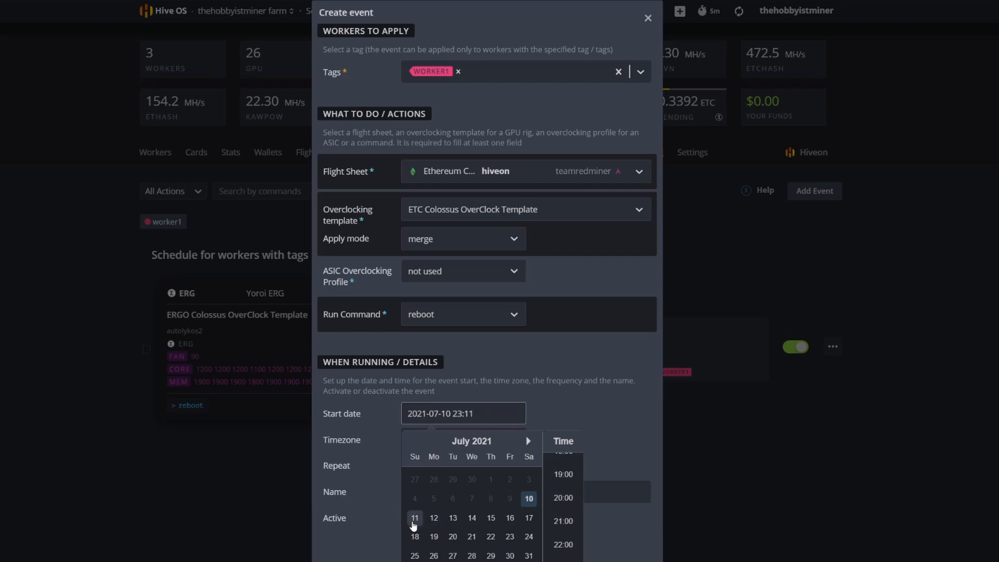
Step: Set the ETC event's start to July 11, 2021 at 00:00
left_click(414, 517)
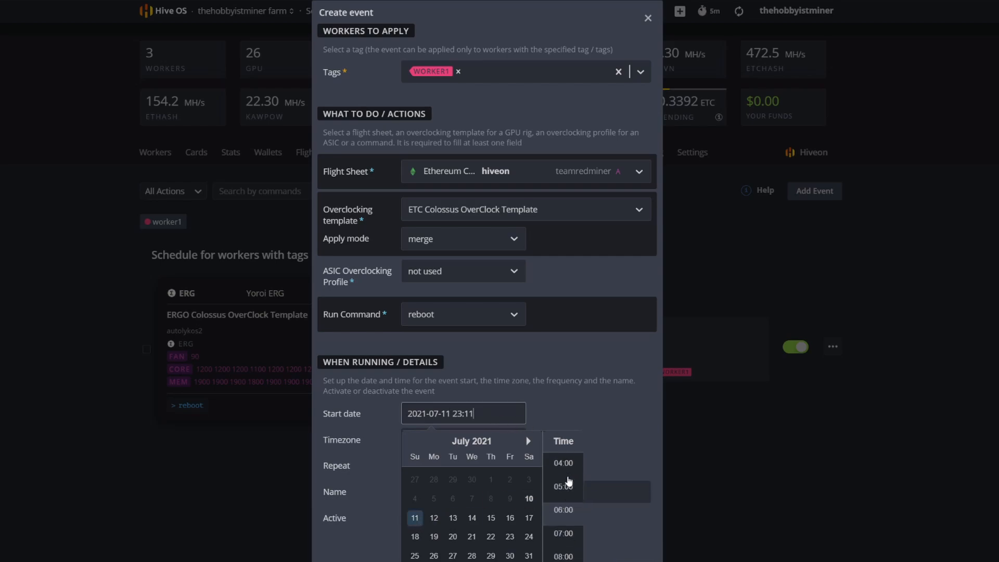
scroll("up", 3)
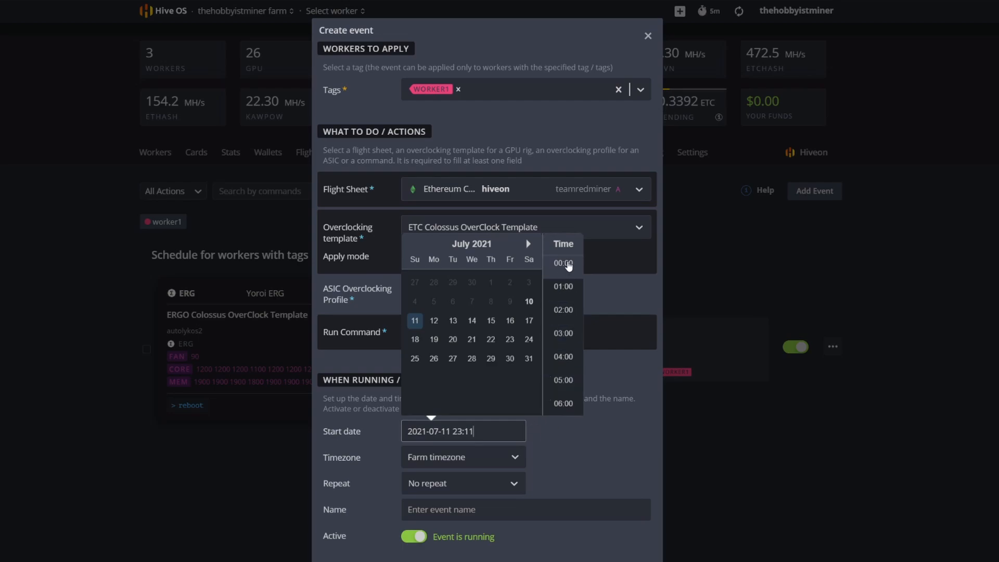
left_click(562, 263)
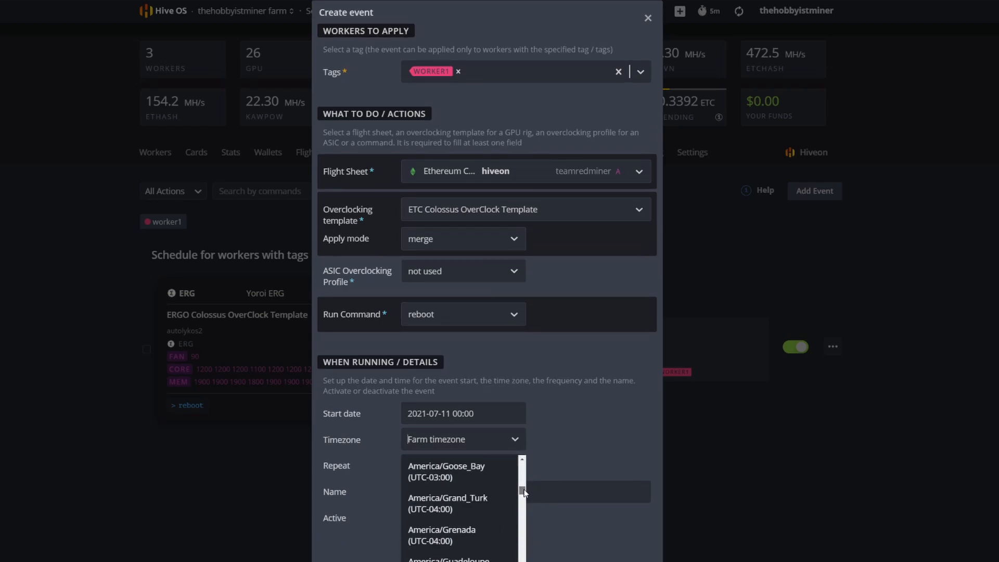
Step: Set the timezone to America/New_York and repeat daily at 18:00
scroll("down", 3)
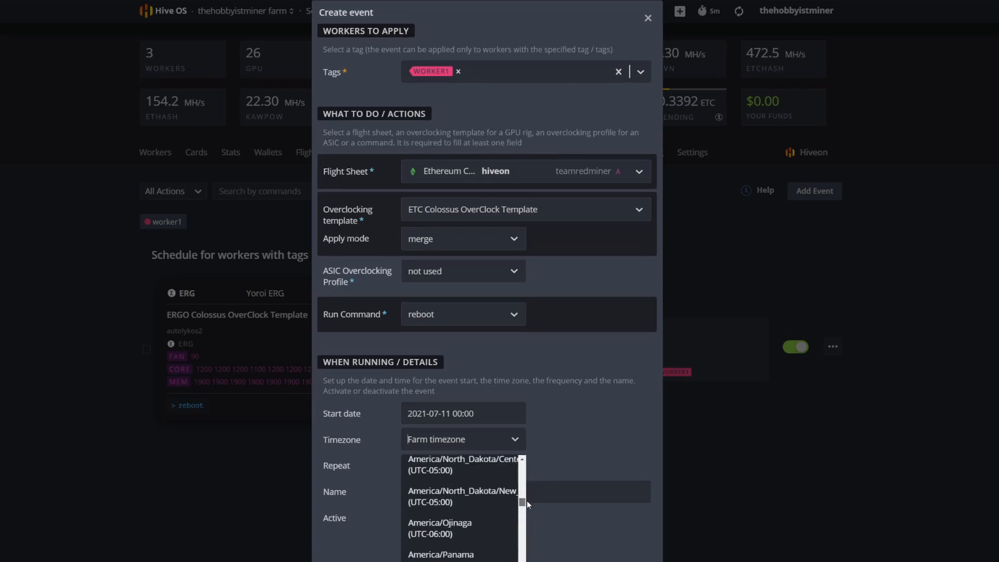
scroll("down", 3)
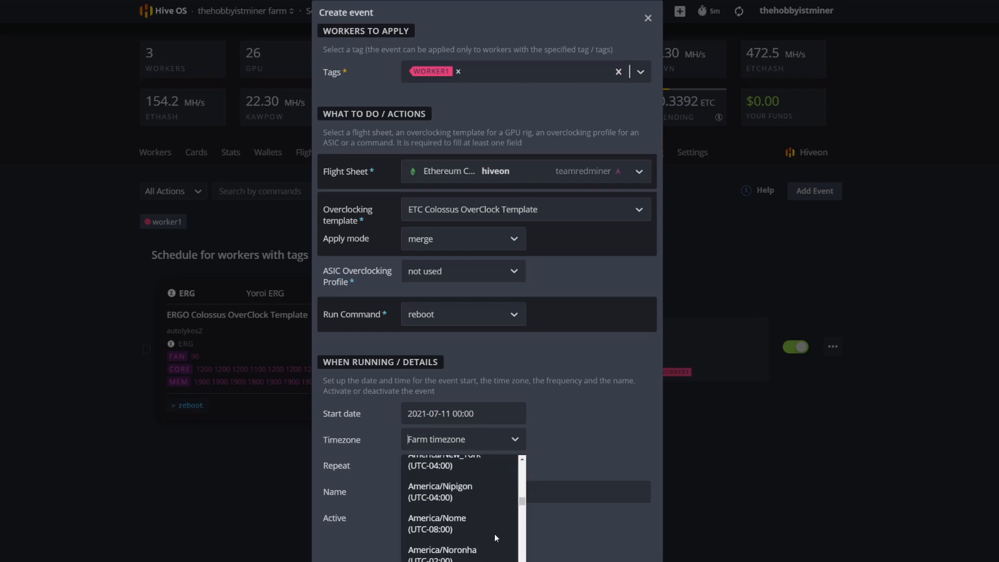
left_click(443, 459)
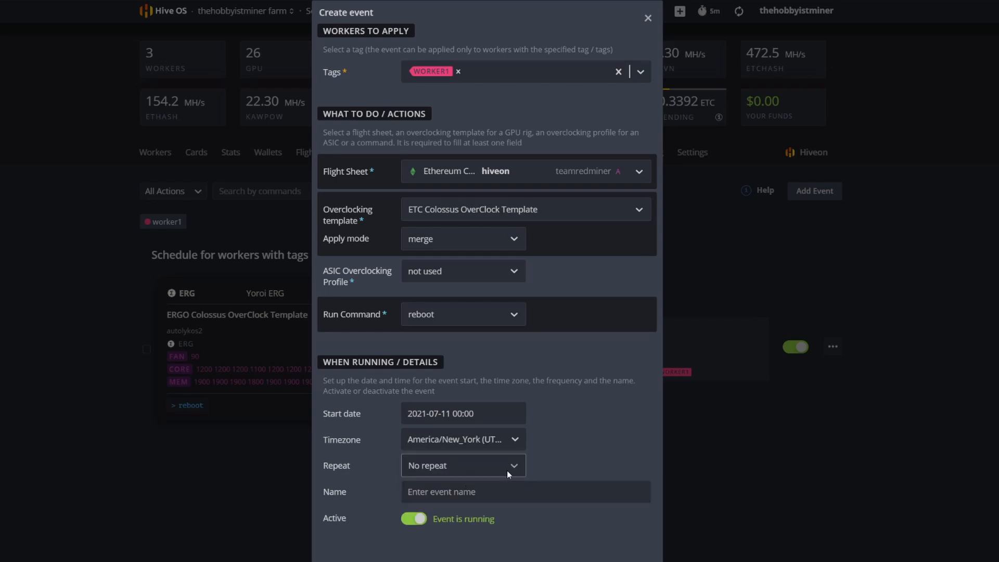
left_click(462, 465)
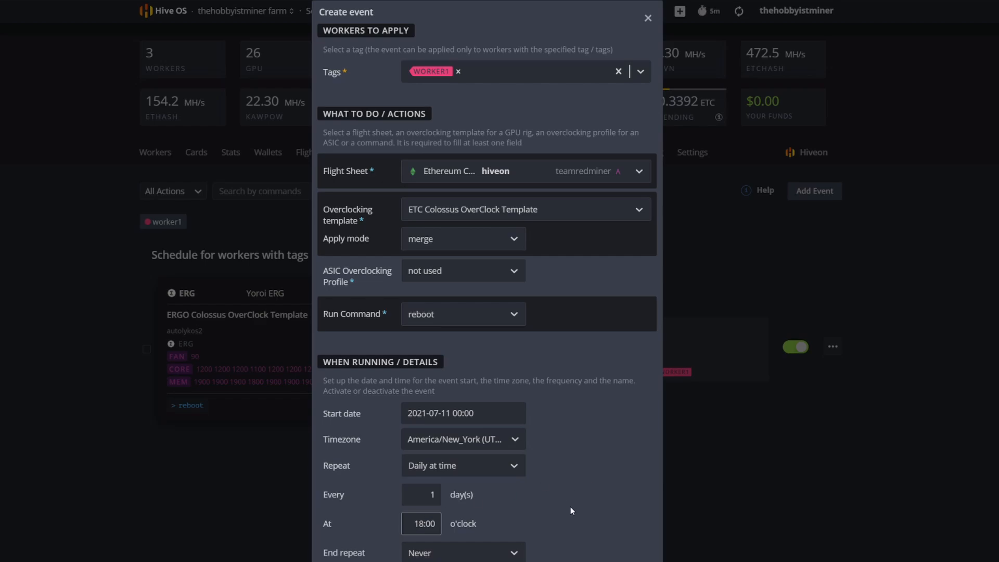
Step: Name the event 'Swap Colossus Rig to ETC at 6pm'
scroll("down", 3)
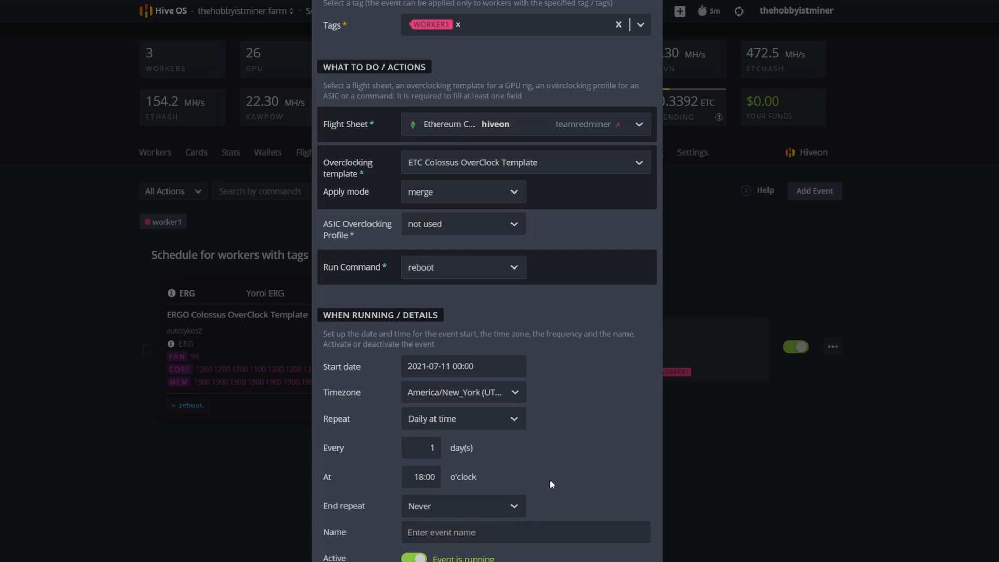
scroll("down", 3)
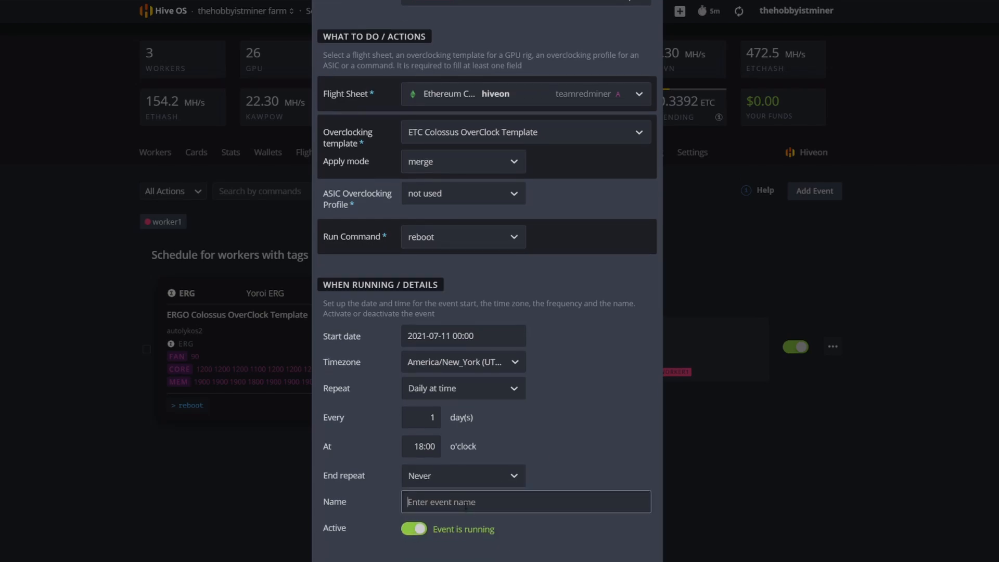
type("Swap")
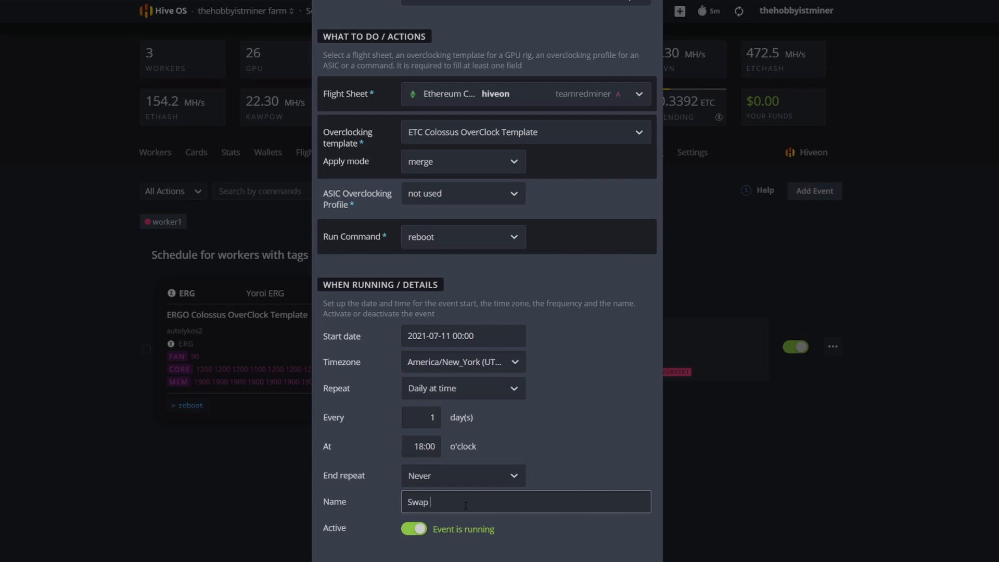
type("Colossus")
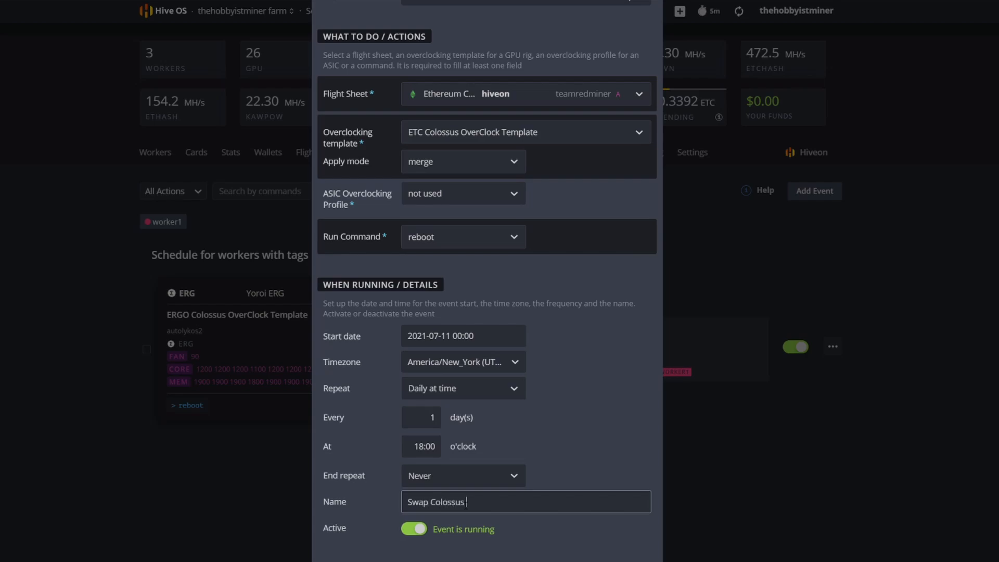
type("Rig to ETC at")
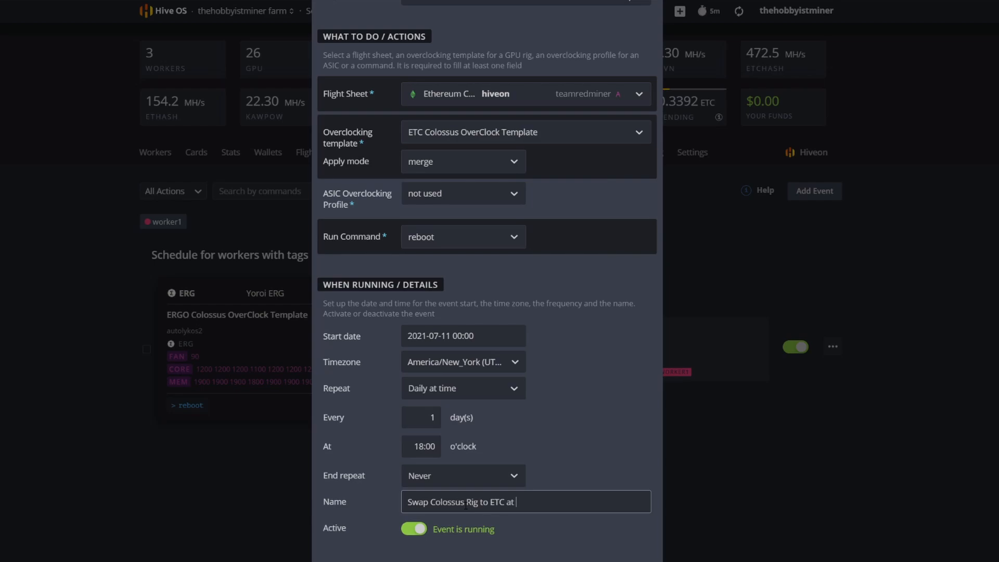
type("6pm ES")
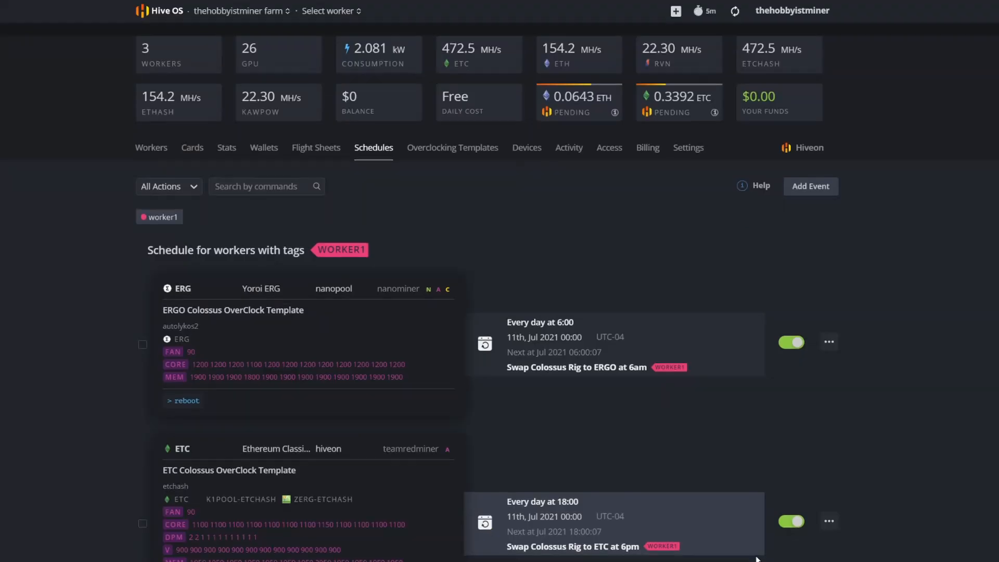
Step: Scroll the Schedules page to review the ERGO 6:00 and ETC 18:00 events
scroll("up", 3)
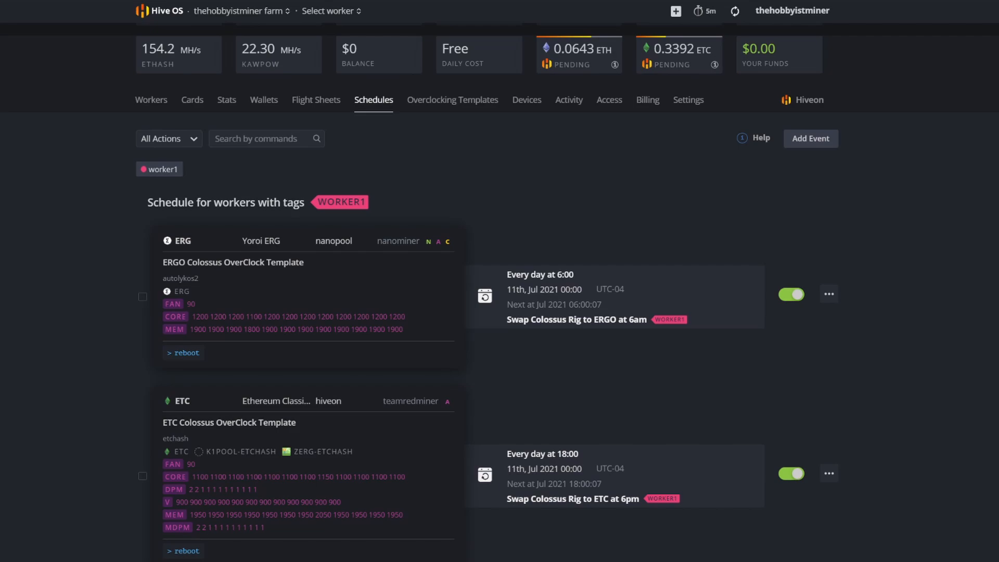